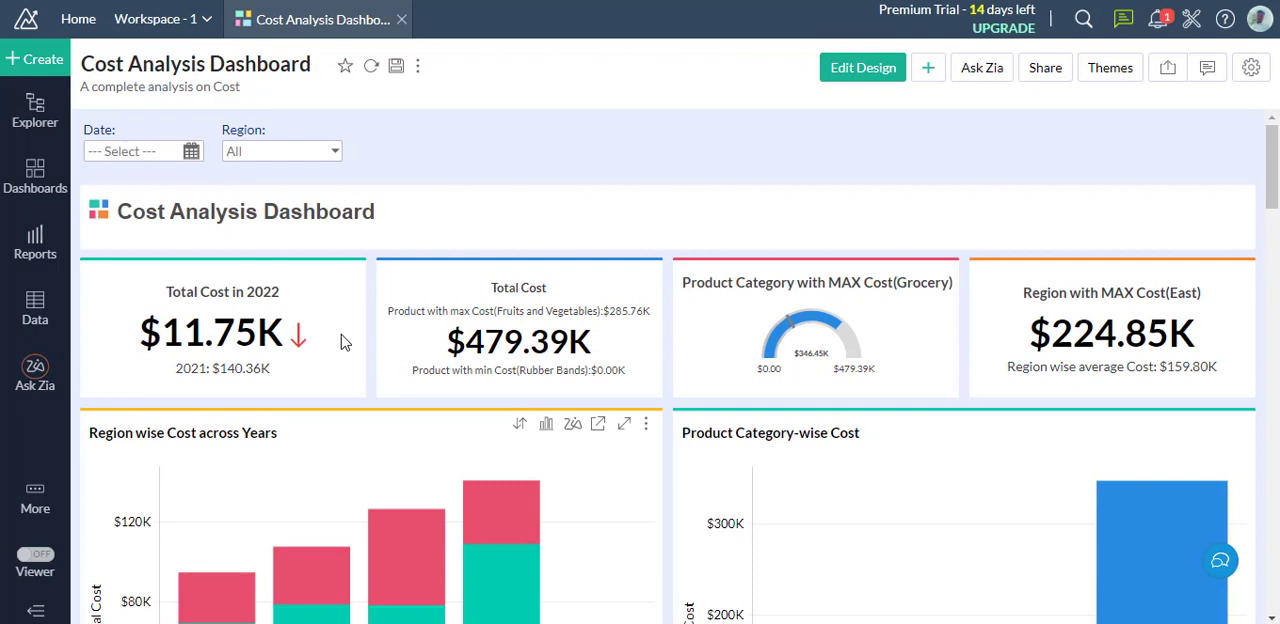
pyautogui.moveTo(408, 340)
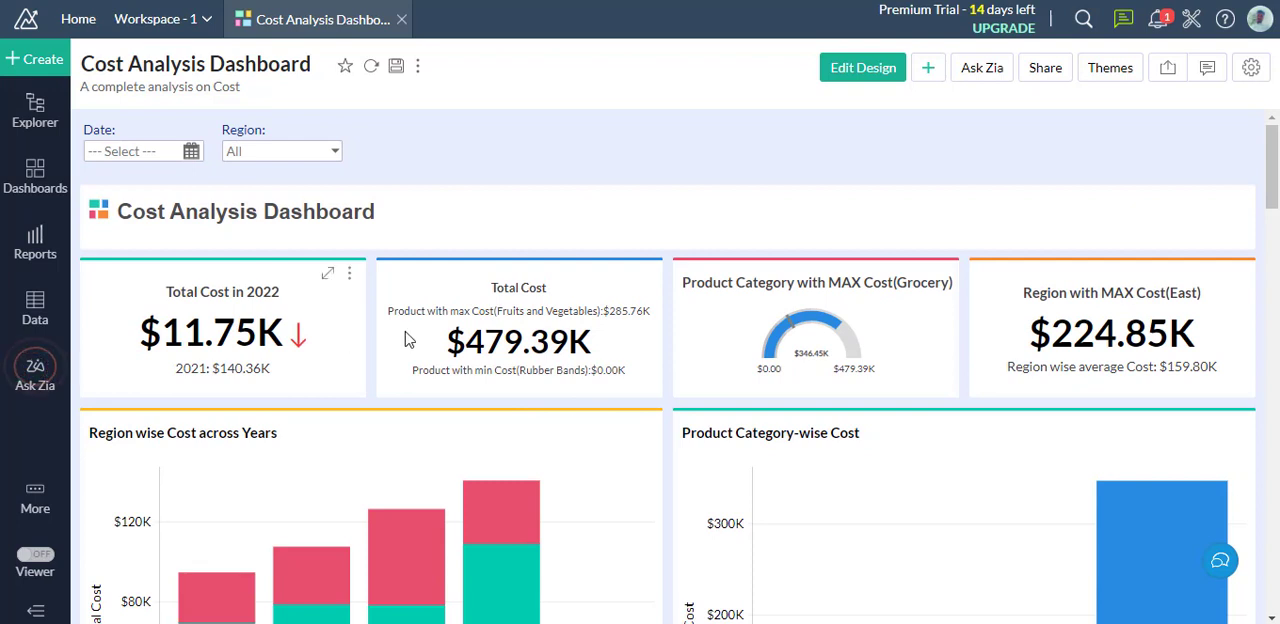
# - Open the Product Category-wise Cost chart from the dashboard as its own report
pyautogui.scroll(-3)
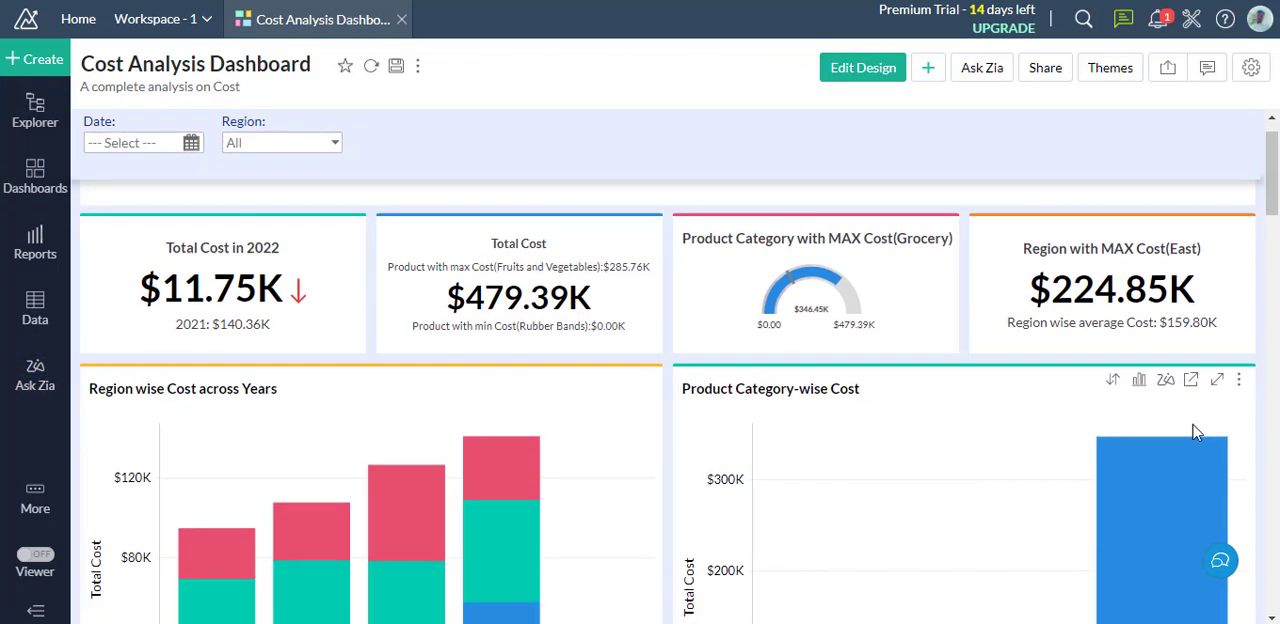
pyautogui.click(1190, 378)
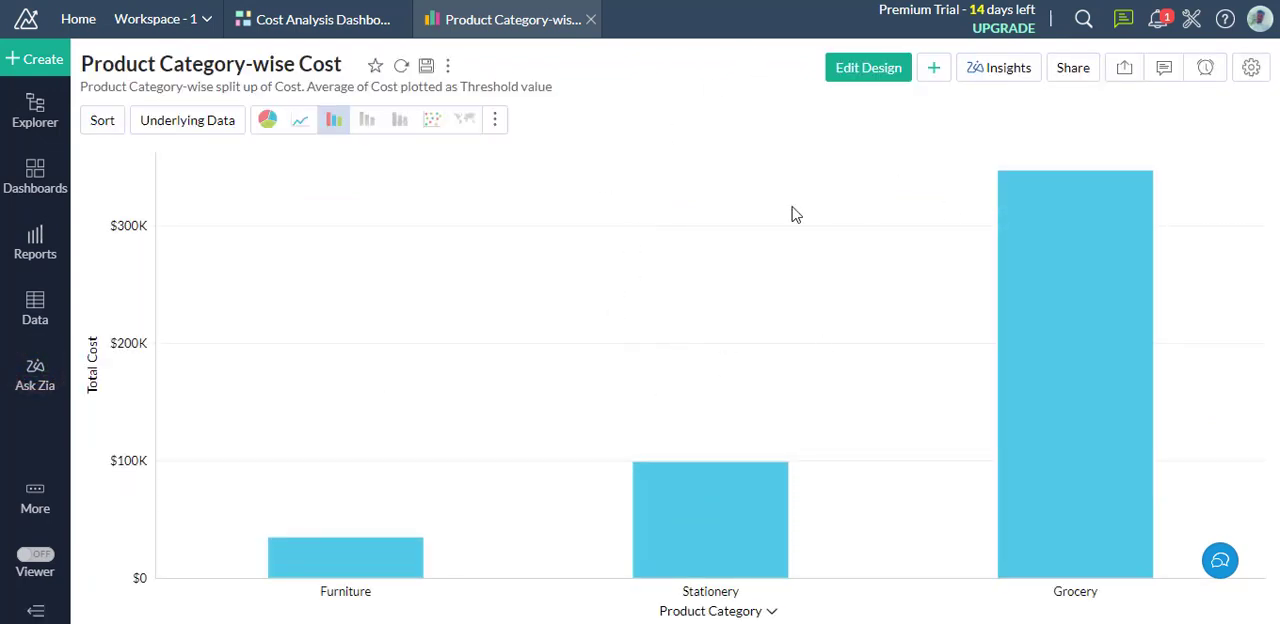
pyautogui.moveTo(760, 268)
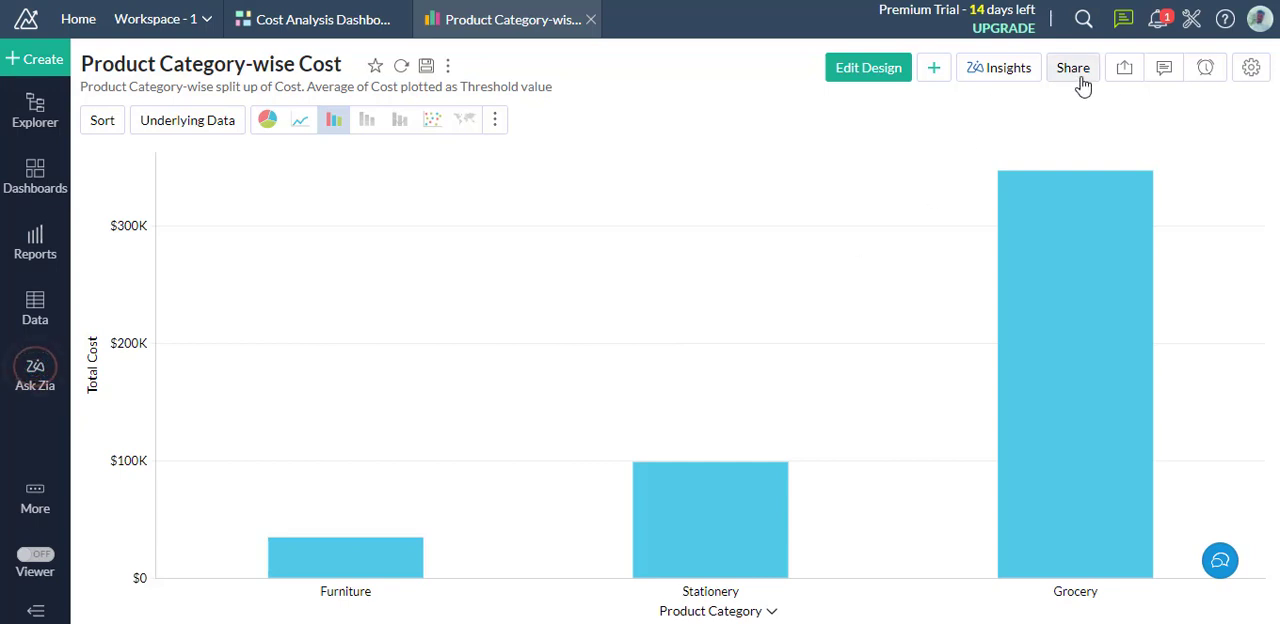
# - Start sharing this view and enter the developer group as recipient
pyautogui.click(1072, 68)
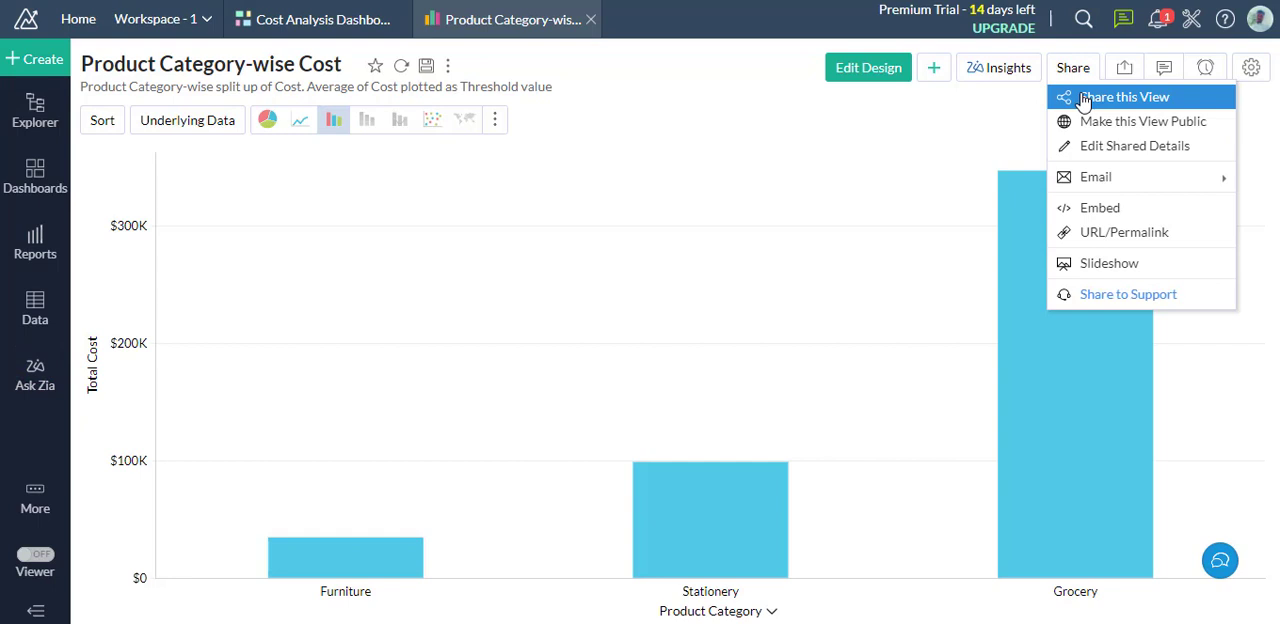
pyautogui.click(1124, 96)
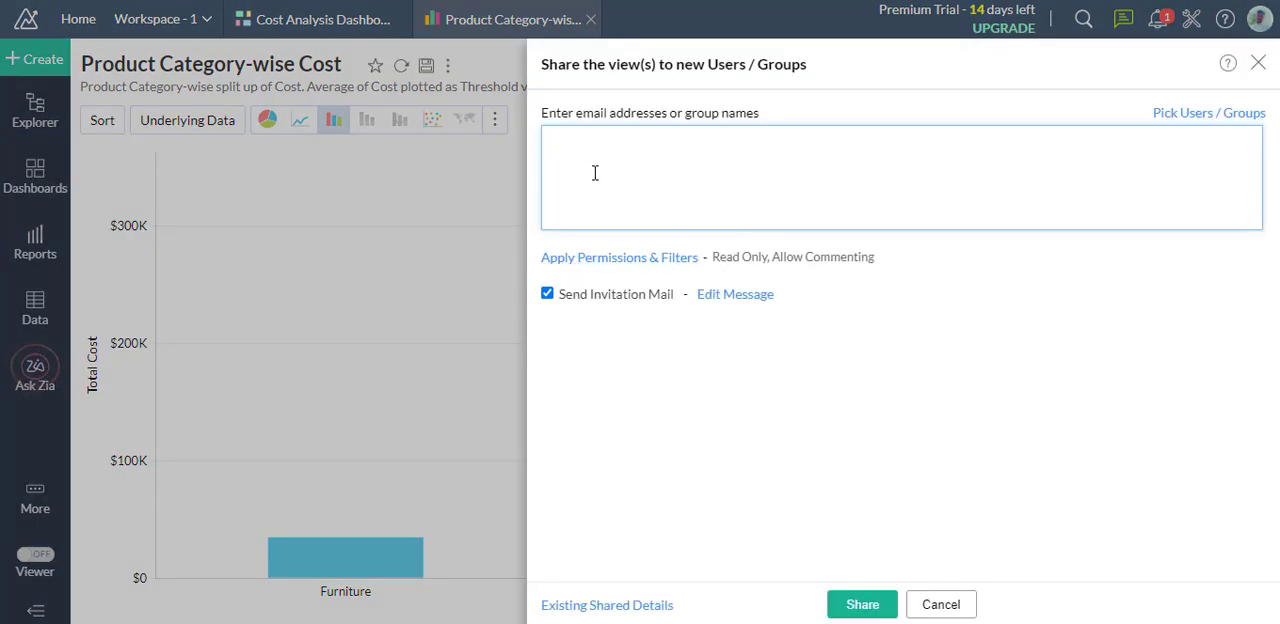
pyautogui.write('developer')
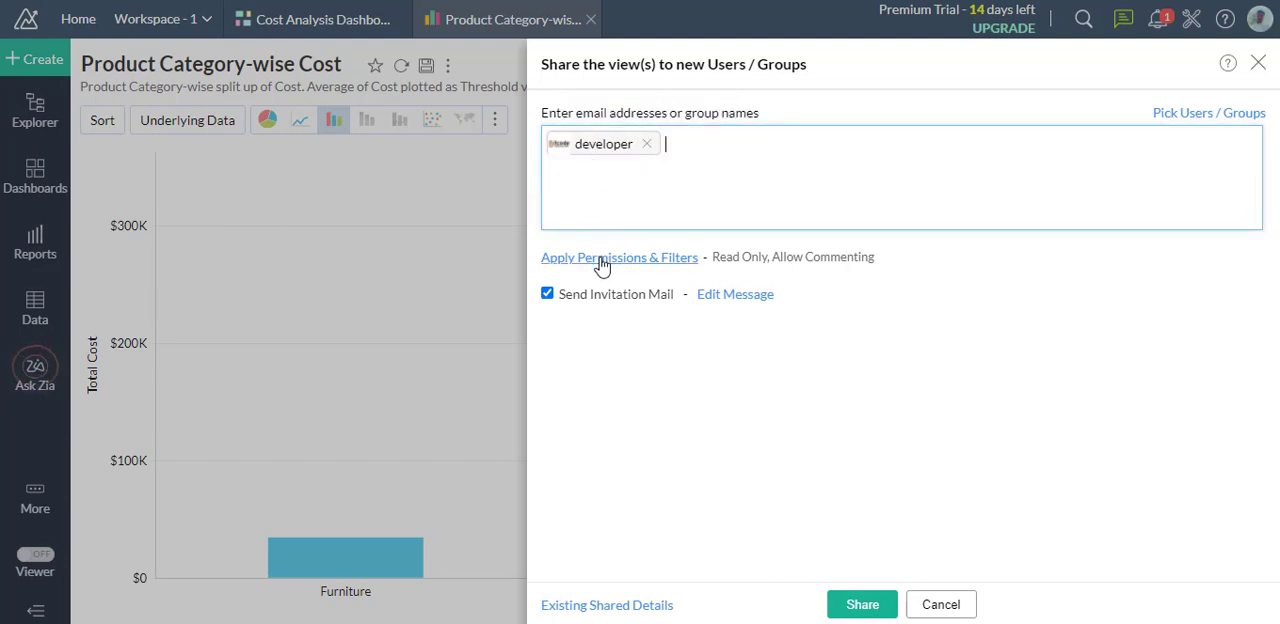
# - Grant the developer group all read permissions: export, underlying data, drill down, Zia Insights
pyautogui.click(620, 256)
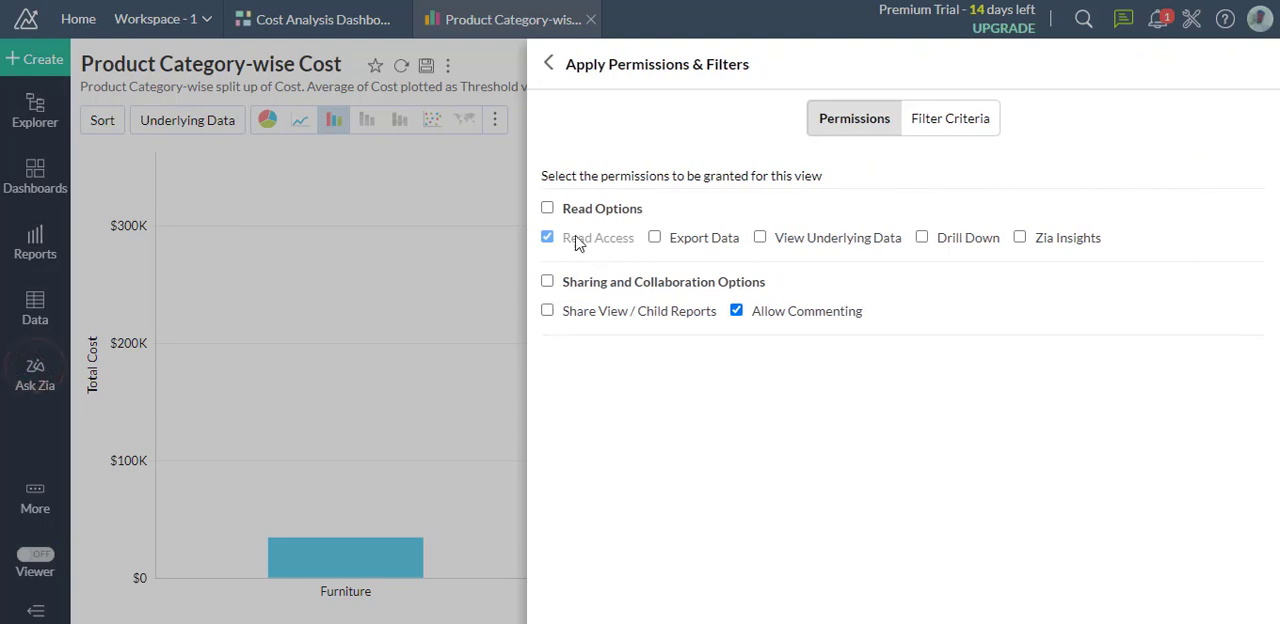
pyautogui.click(548, 208)
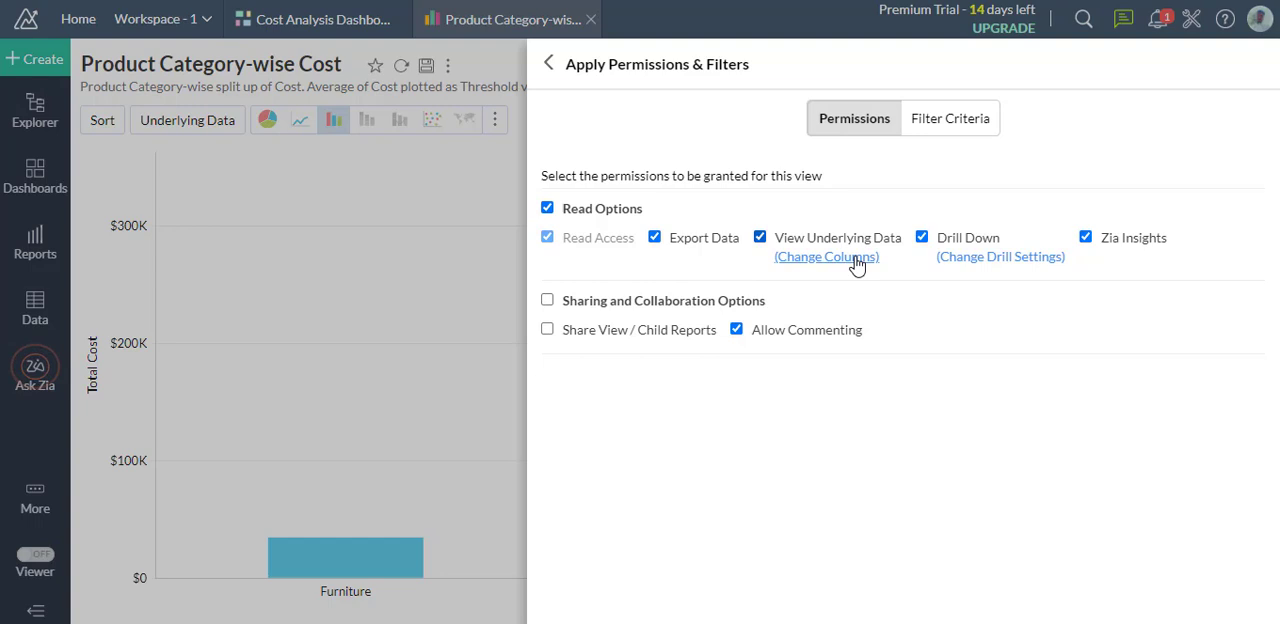
pyautogui.moveTo(704, 292)
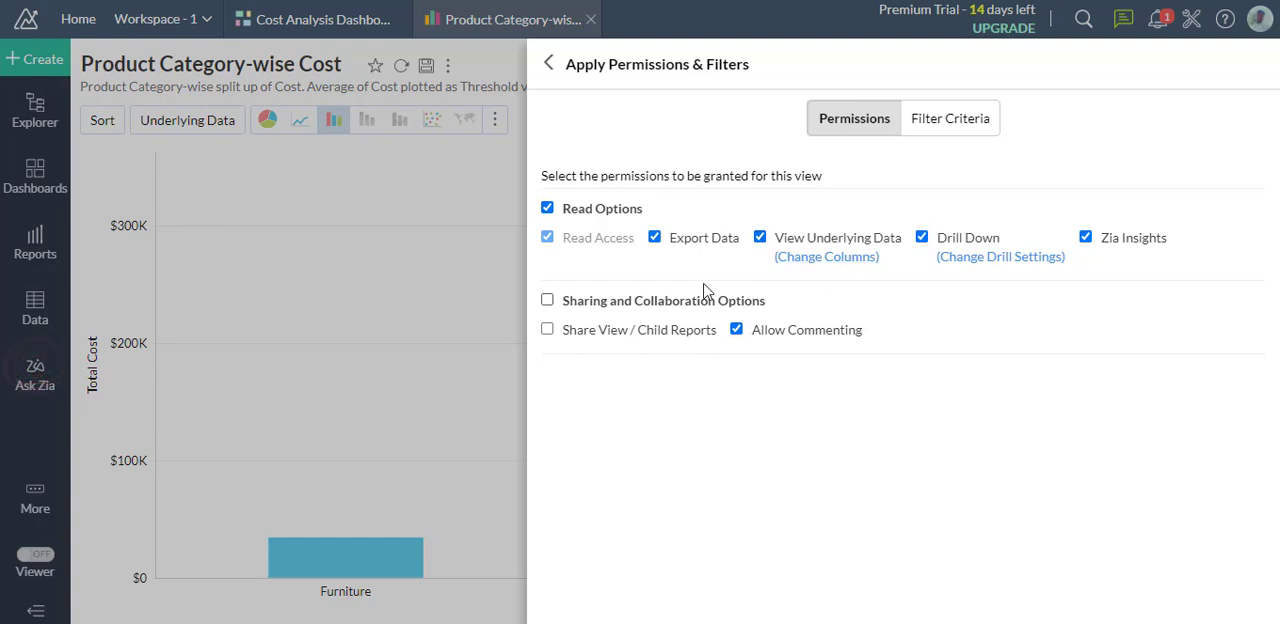
# - Draft a Date filter criterion for the share, clear it, and return to the share details
pyautogui.click(948, 118)
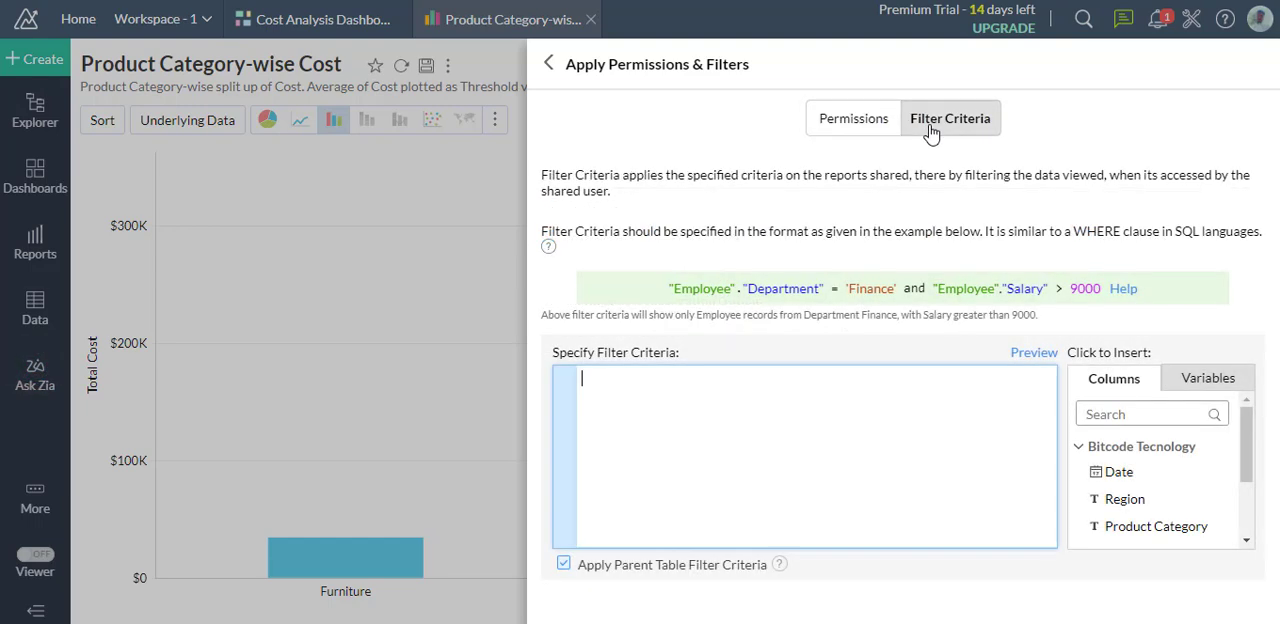
pyautogui.moveTo(1078, 476)
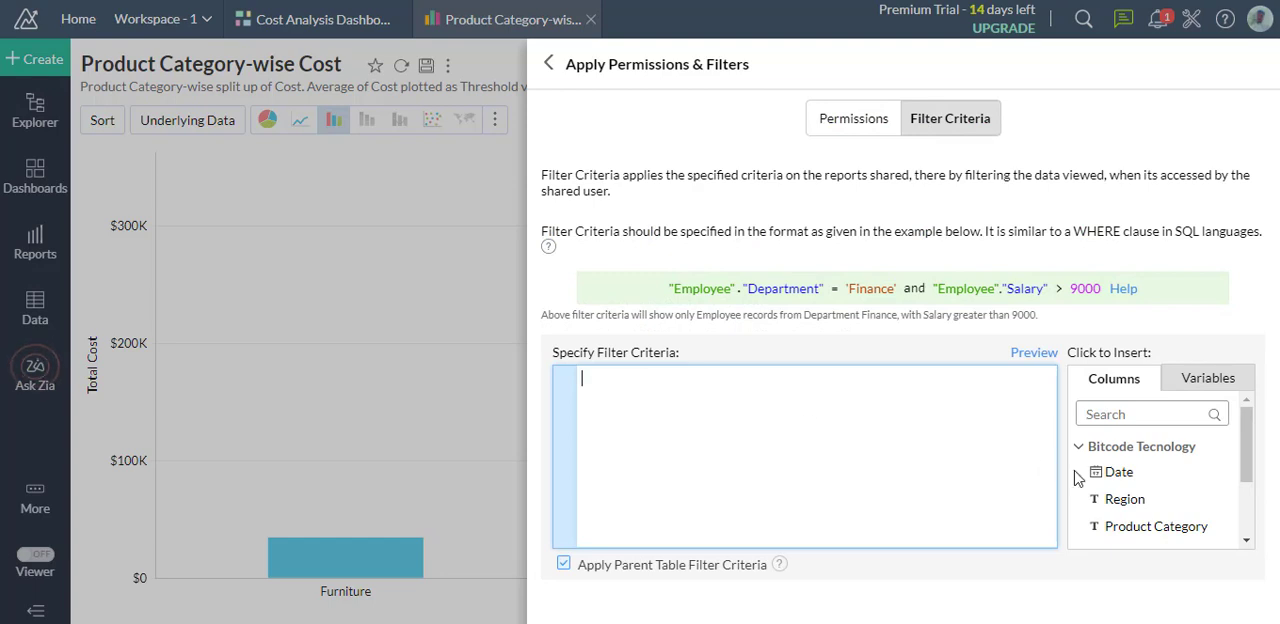
pyautogui.click(1120, 472)
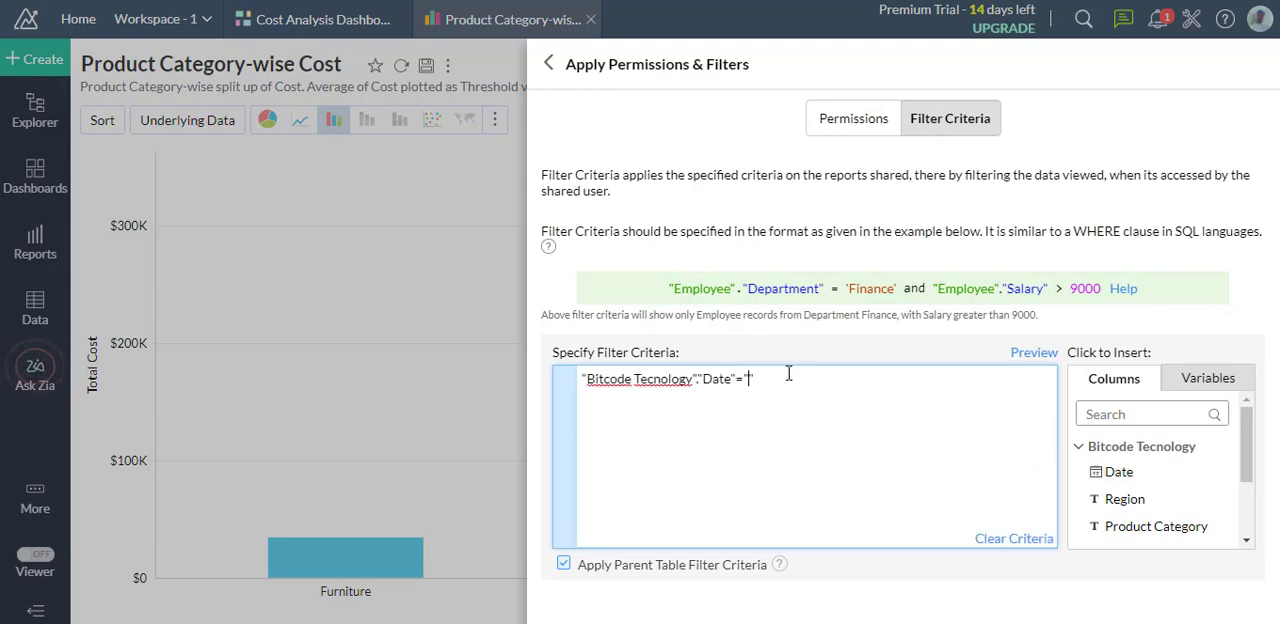
pyautogui.write('5/aa')
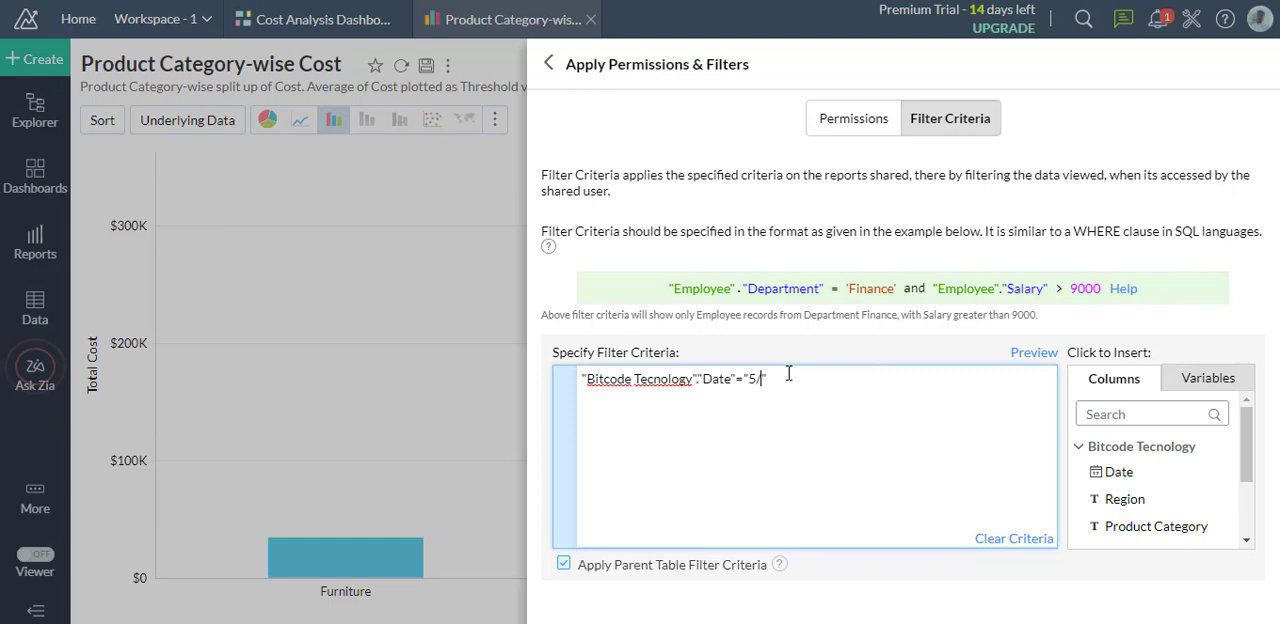
pyautogui.write('3/')
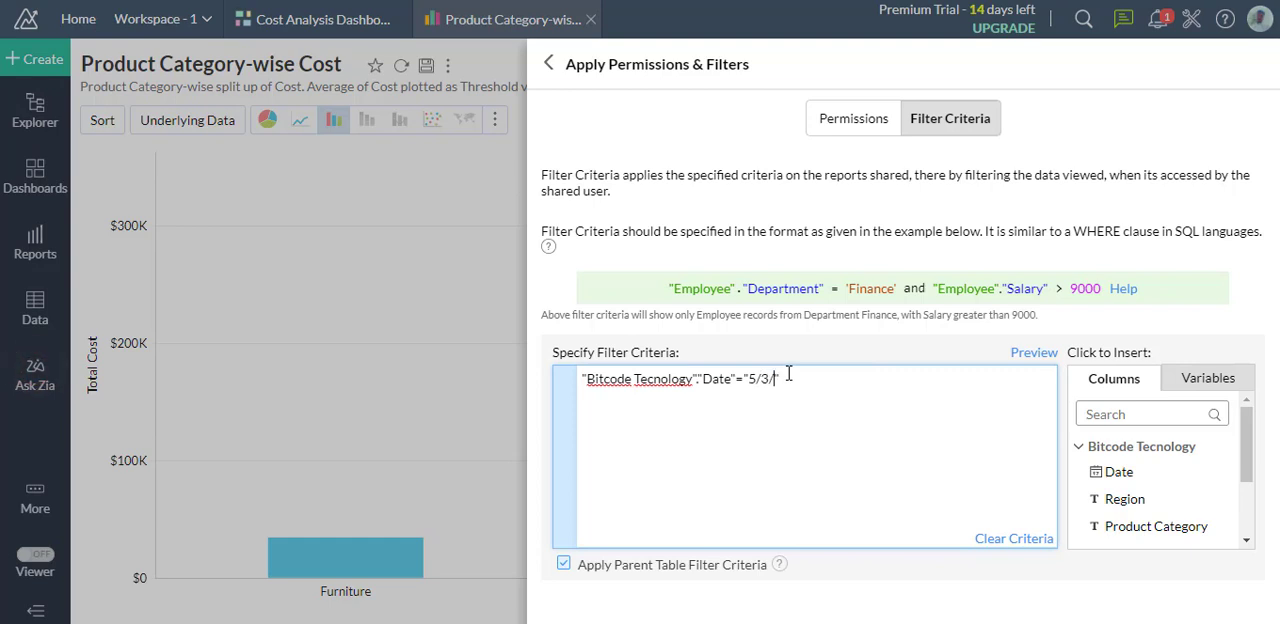
pyautogui.write('22')
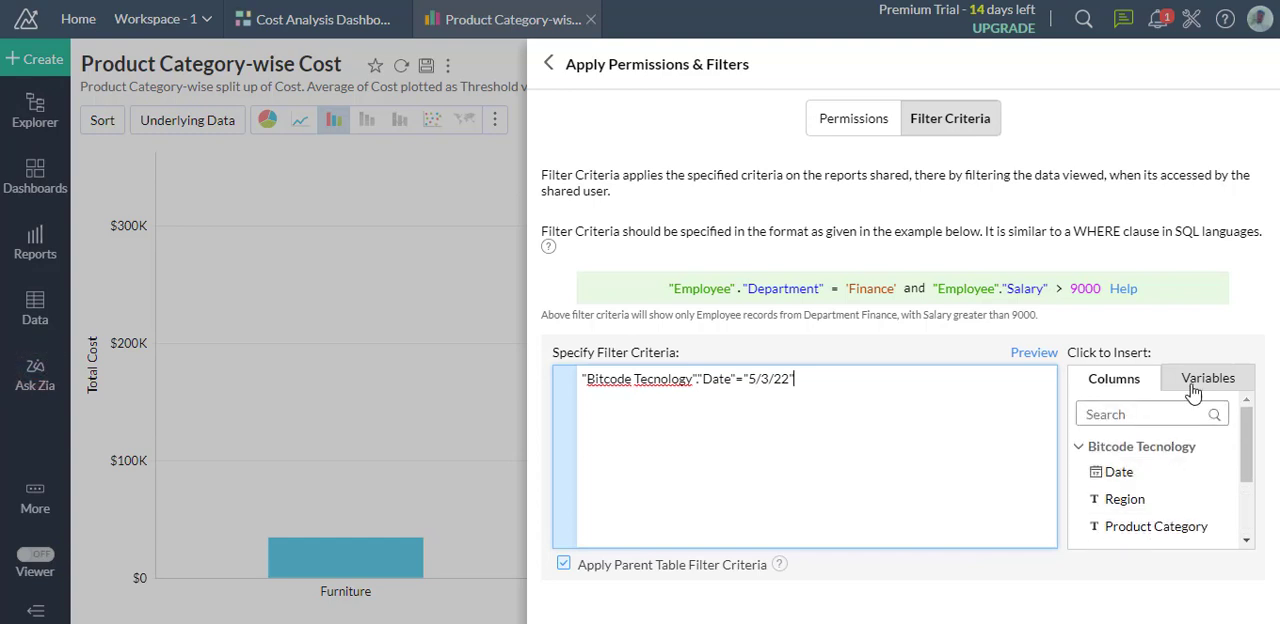
pyautogui.click(1014, 538)
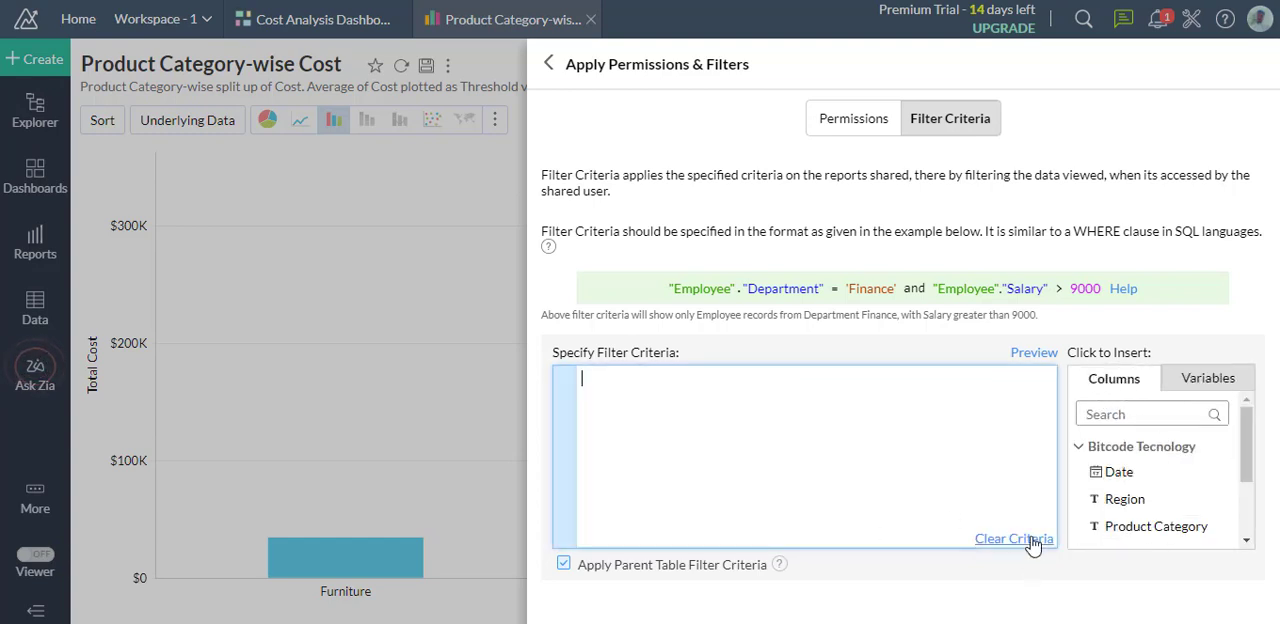
pyautogui.click(852, 118)
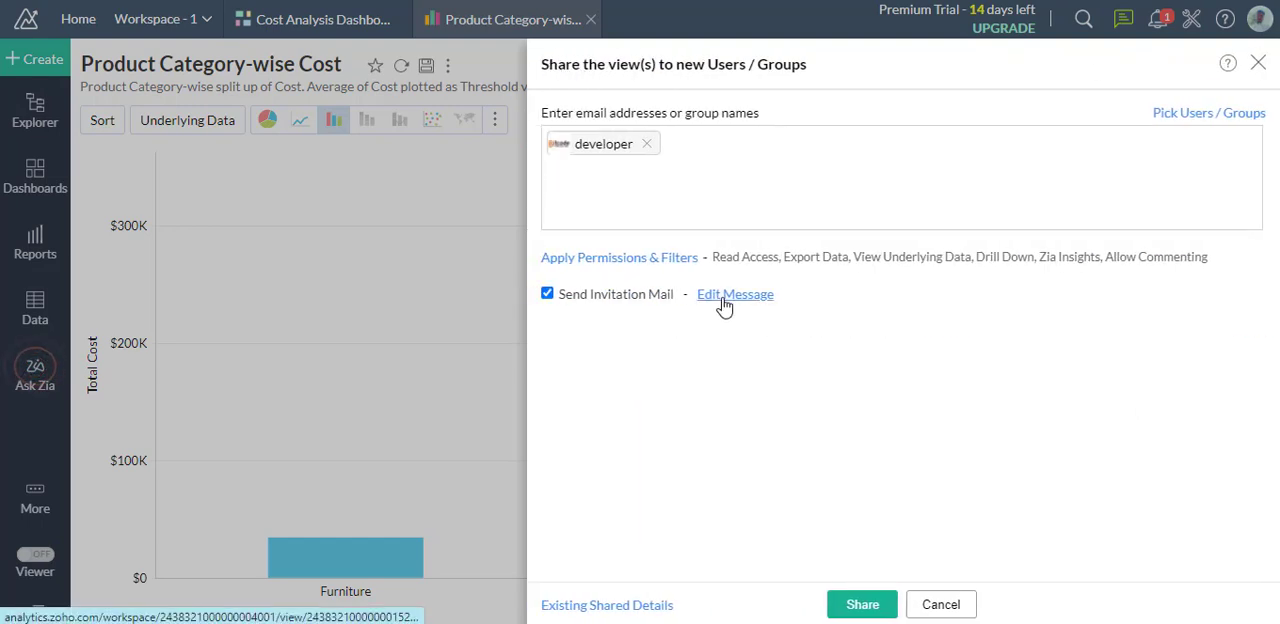
# - Review the invitation message and share the view with the developer group
pyautogui.click(734, 294)
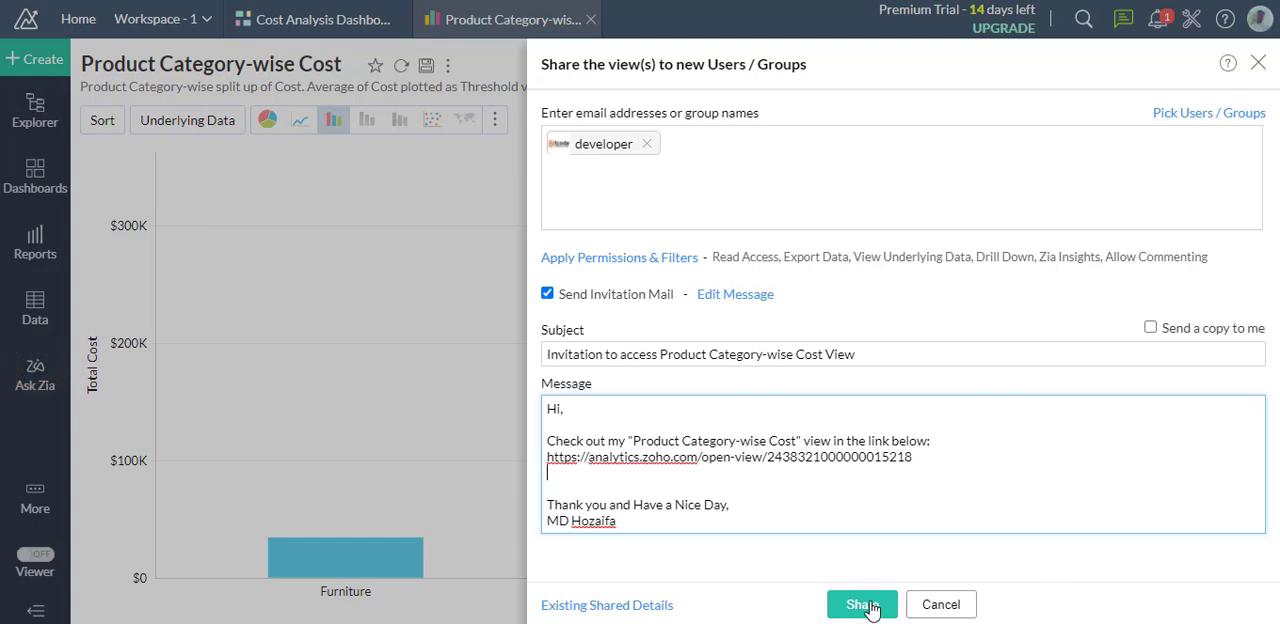
pyautogui.click(862, 604)
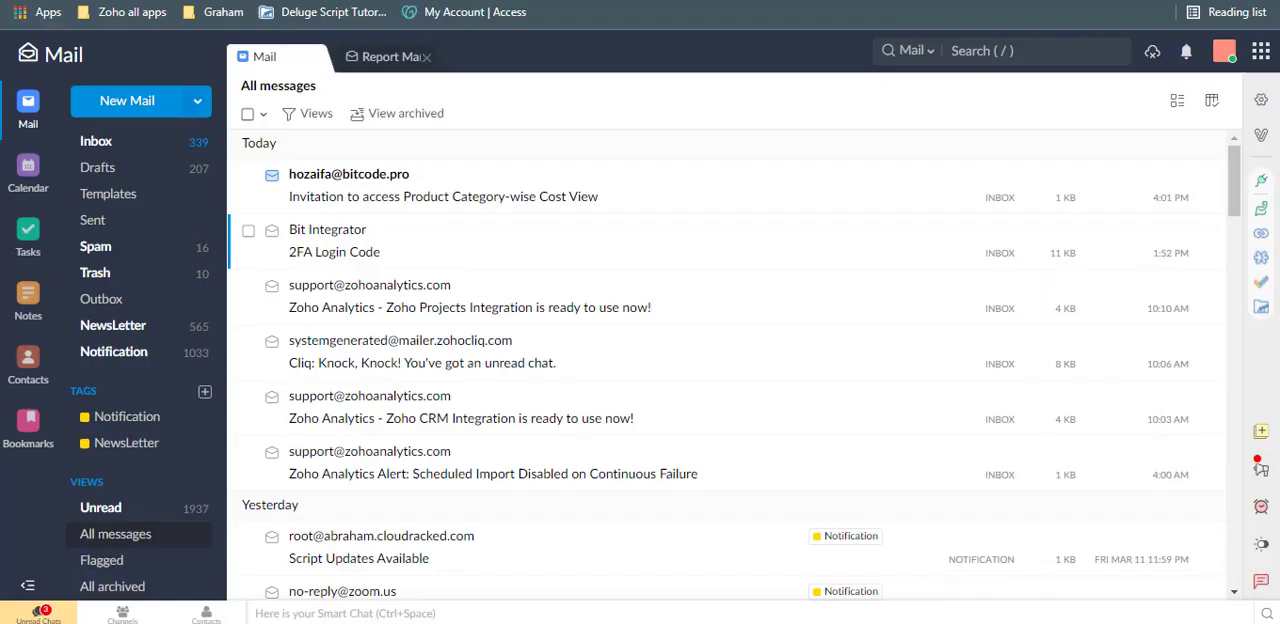
# - Read the 'Invitation to access Product Category-wise Cost View' email, then return to the report
pyautogui.click(444, 184)
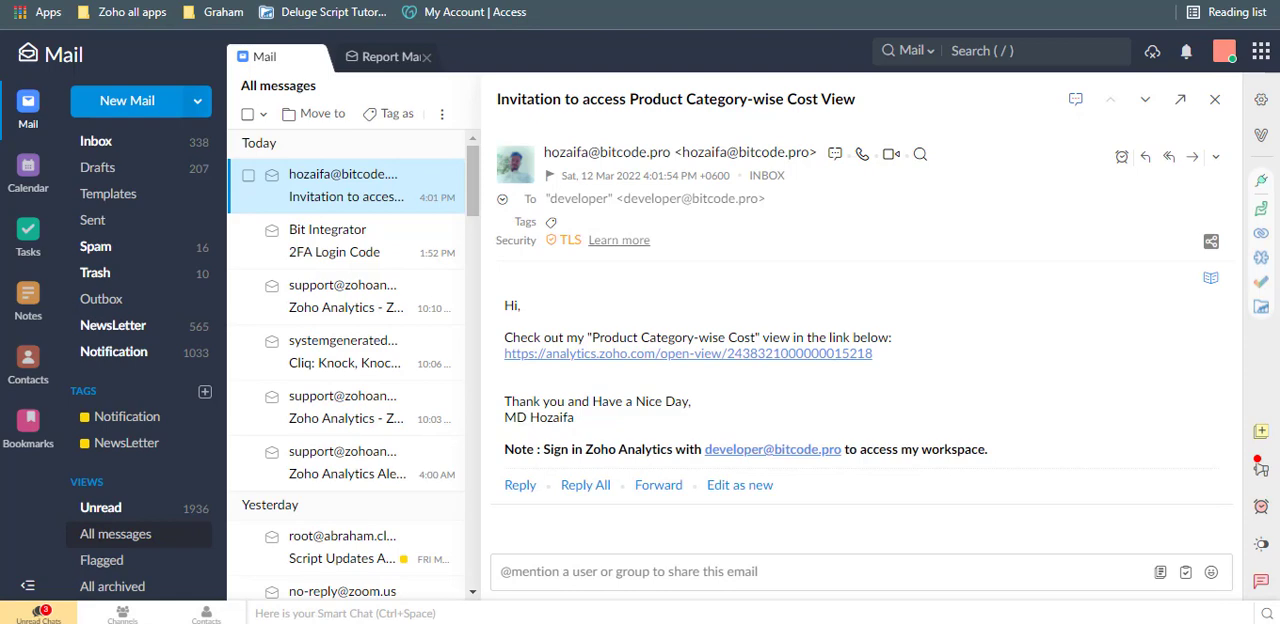
pyautogui.click(688, 352)
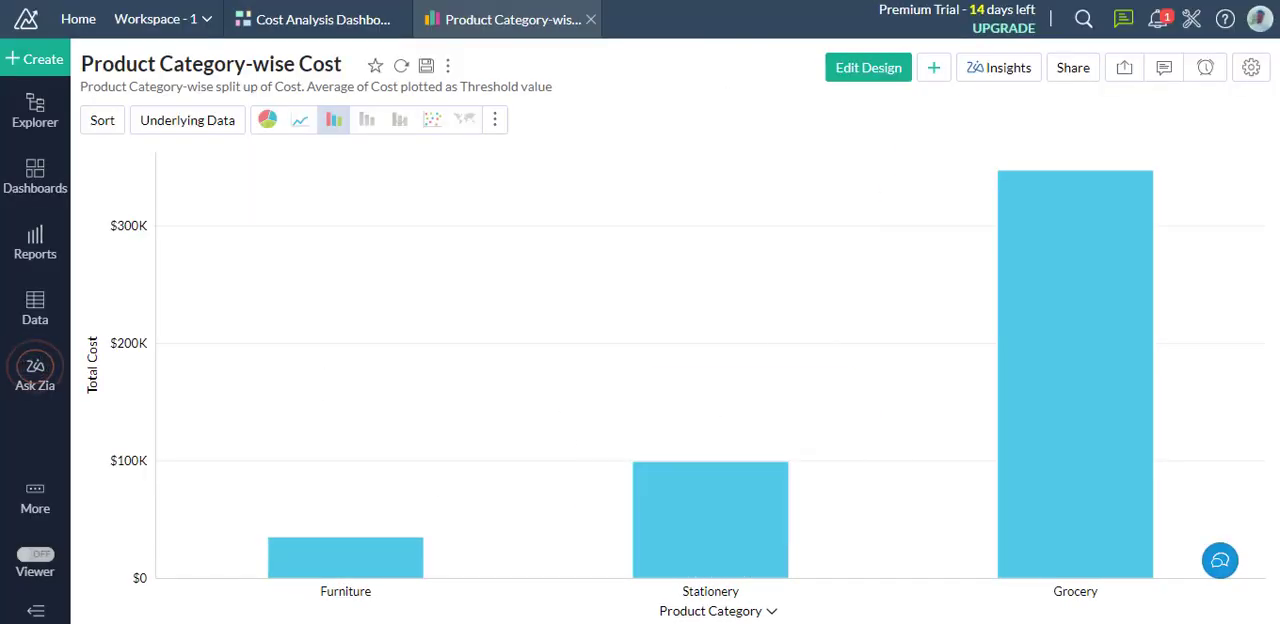
pyautogui.moveTo(740, 152)
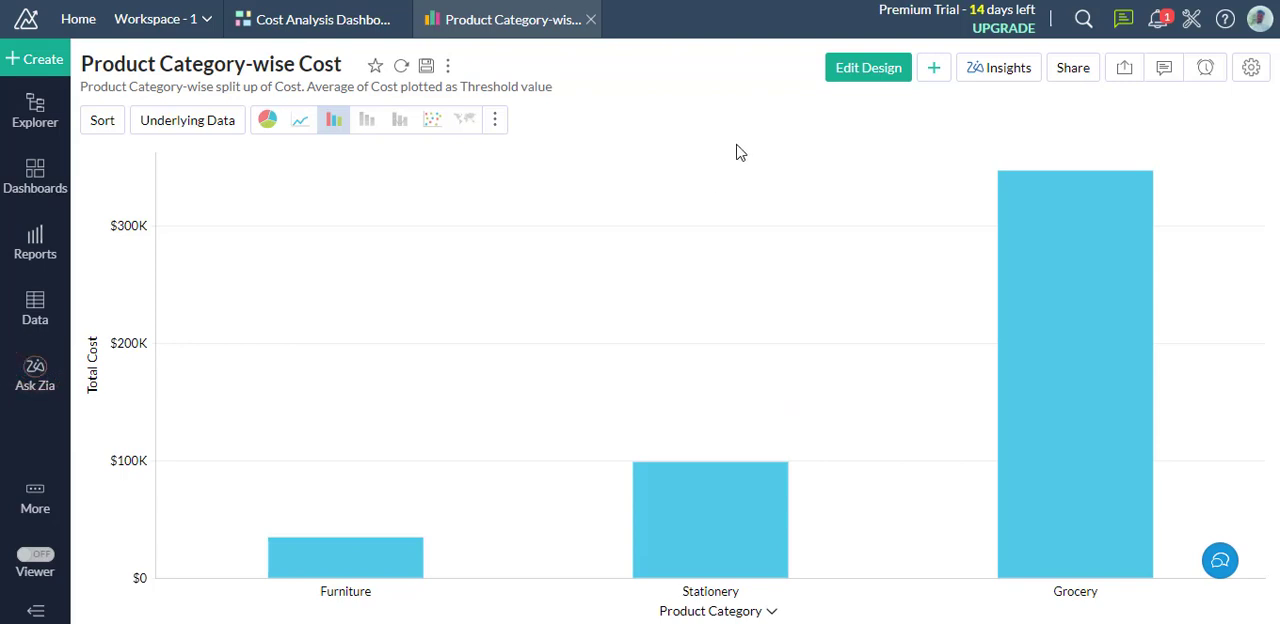
# - Show the Workspace - 1 explorer listing all reports and tables
pyautogui.click(316, 20)
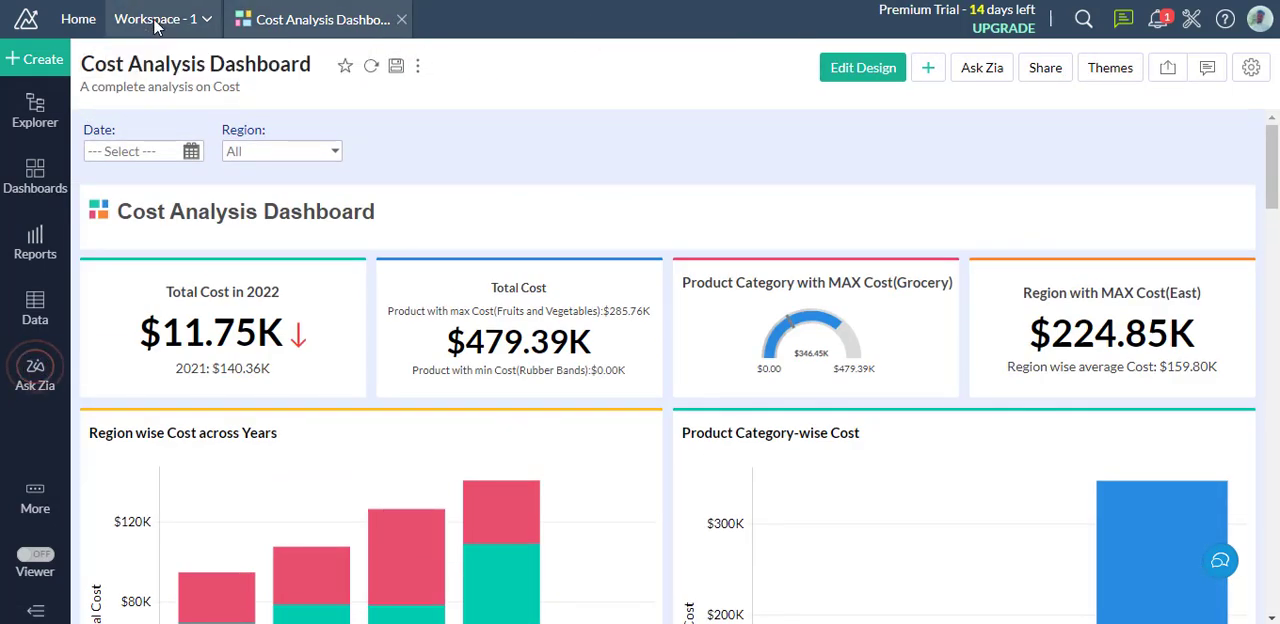
pyautogui.click(36, 176)
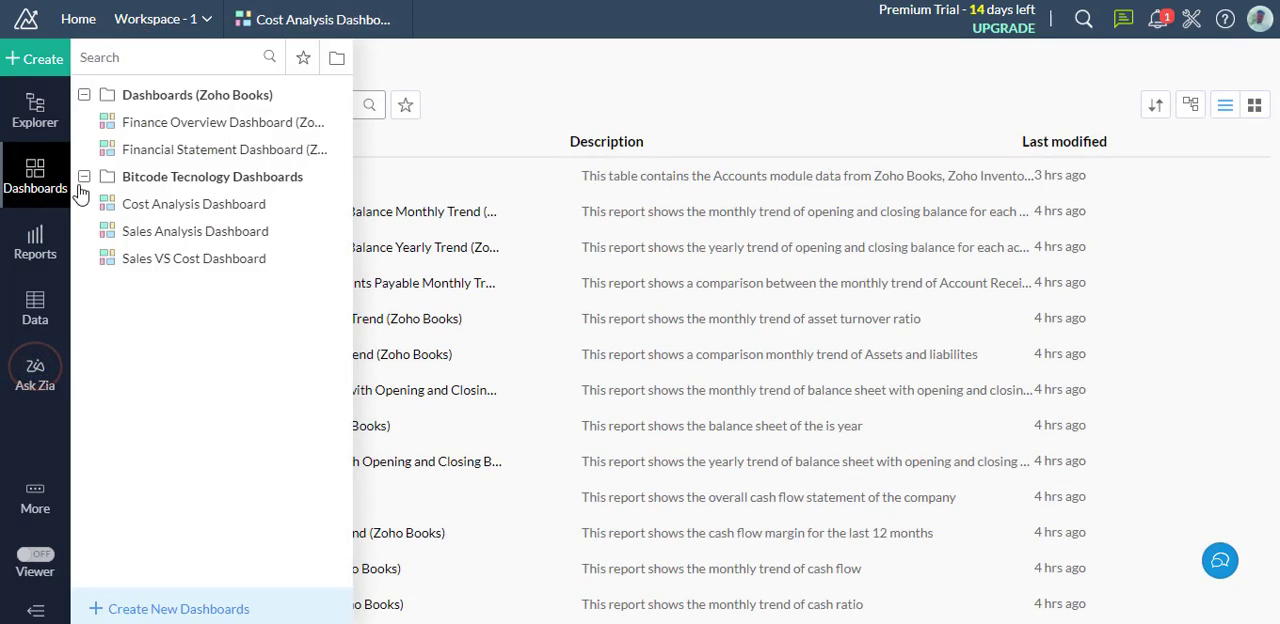
pyautogui.click(108, 104)
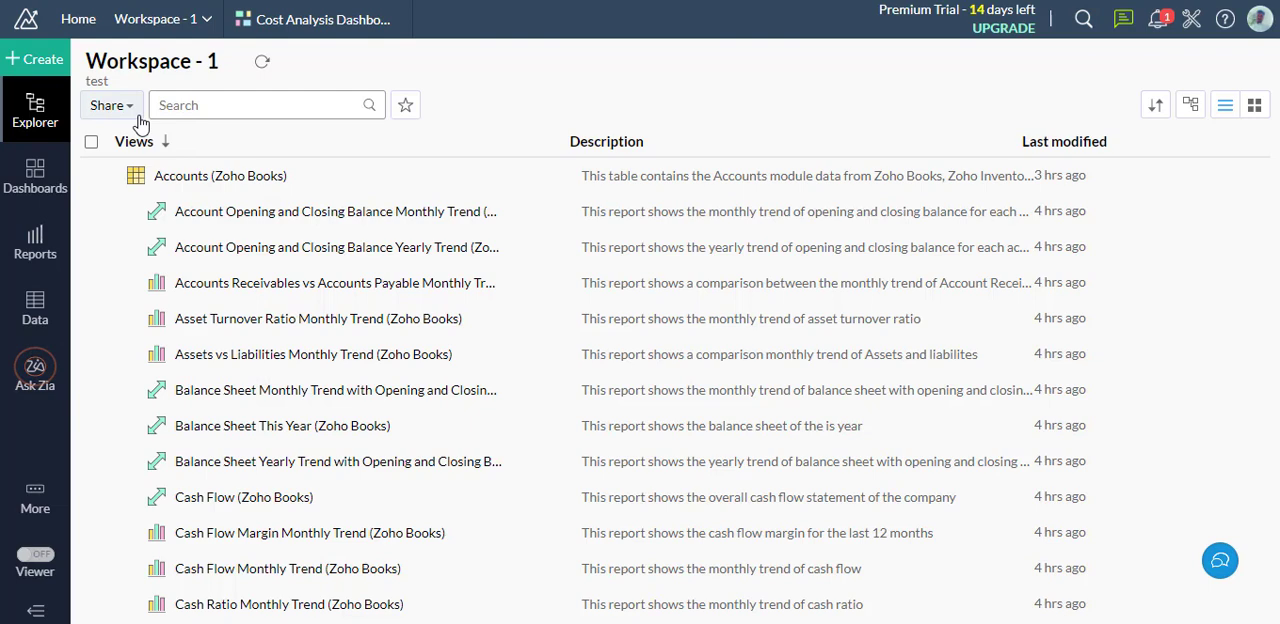
# - Start adding a new member group from Manage Groups
pyautogui.click(108, 106)
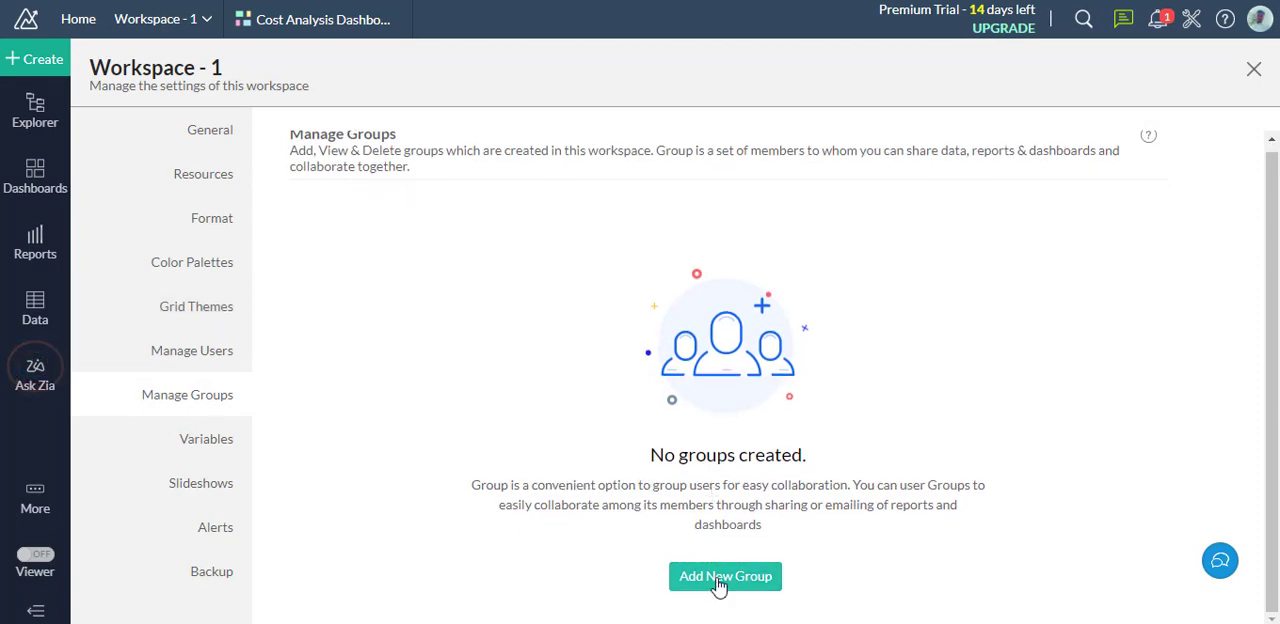
pyautogui.click(724, 576)
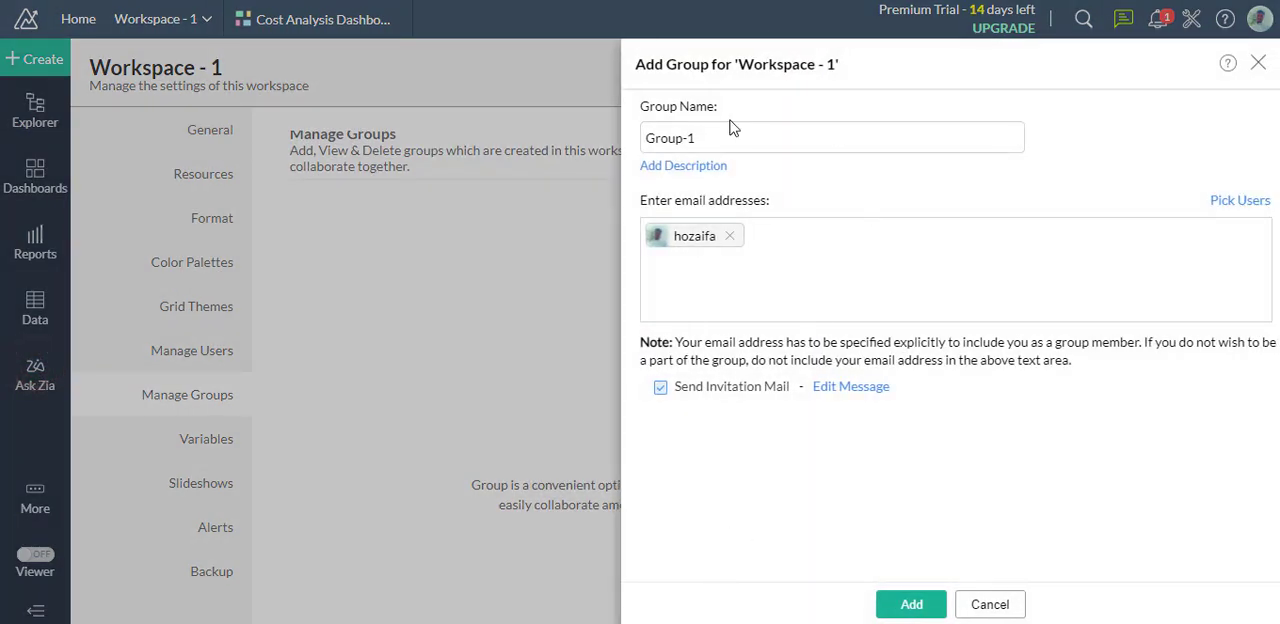
# - Name the group 'Bitcode Developer', add members from suggestions, and show the invitation message
pyautogui.tripleClick(832, 136)
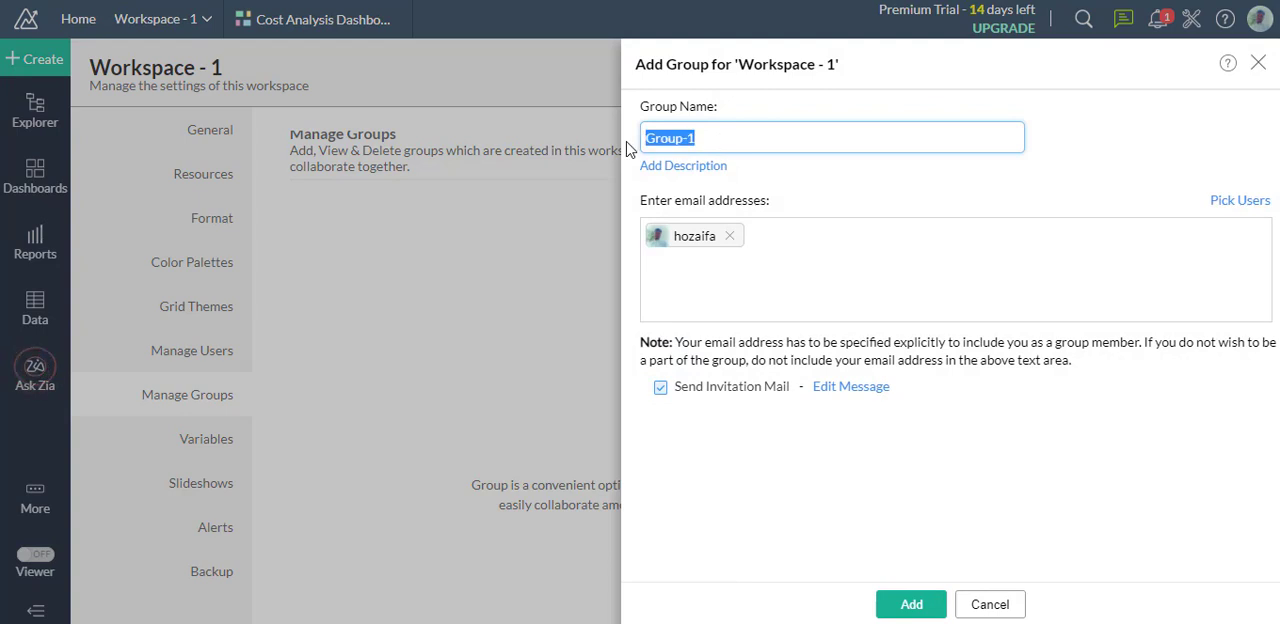
pyautogui.press('Delete')
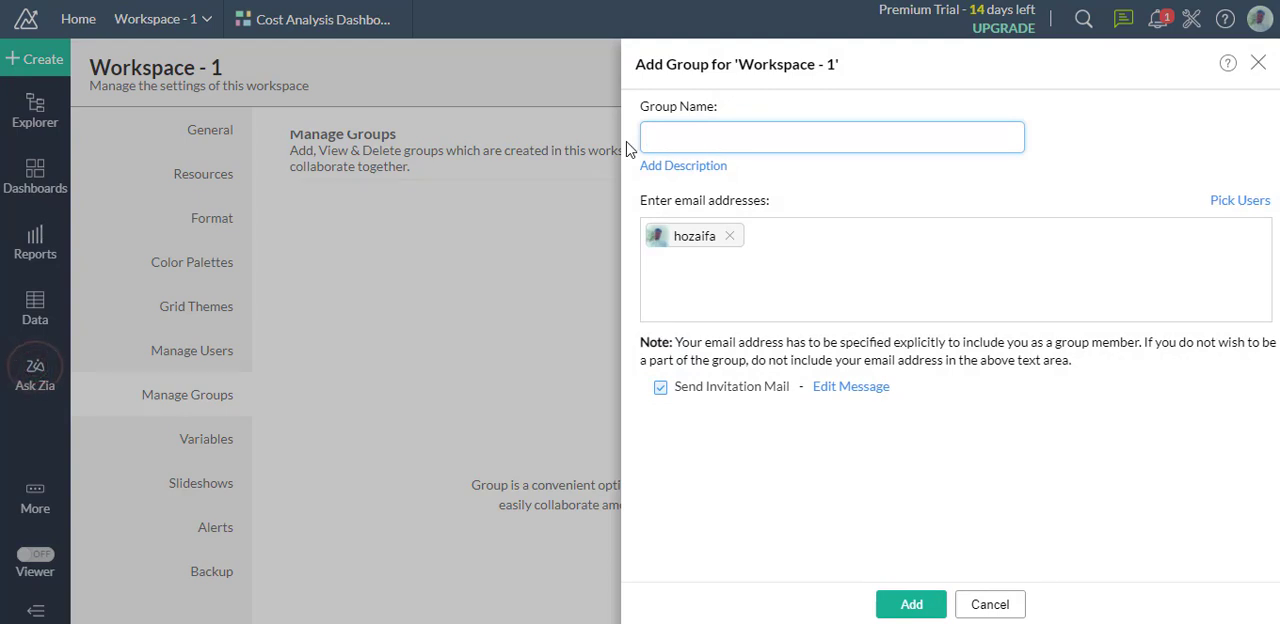
pyautogui.write('Bitcode Dev')
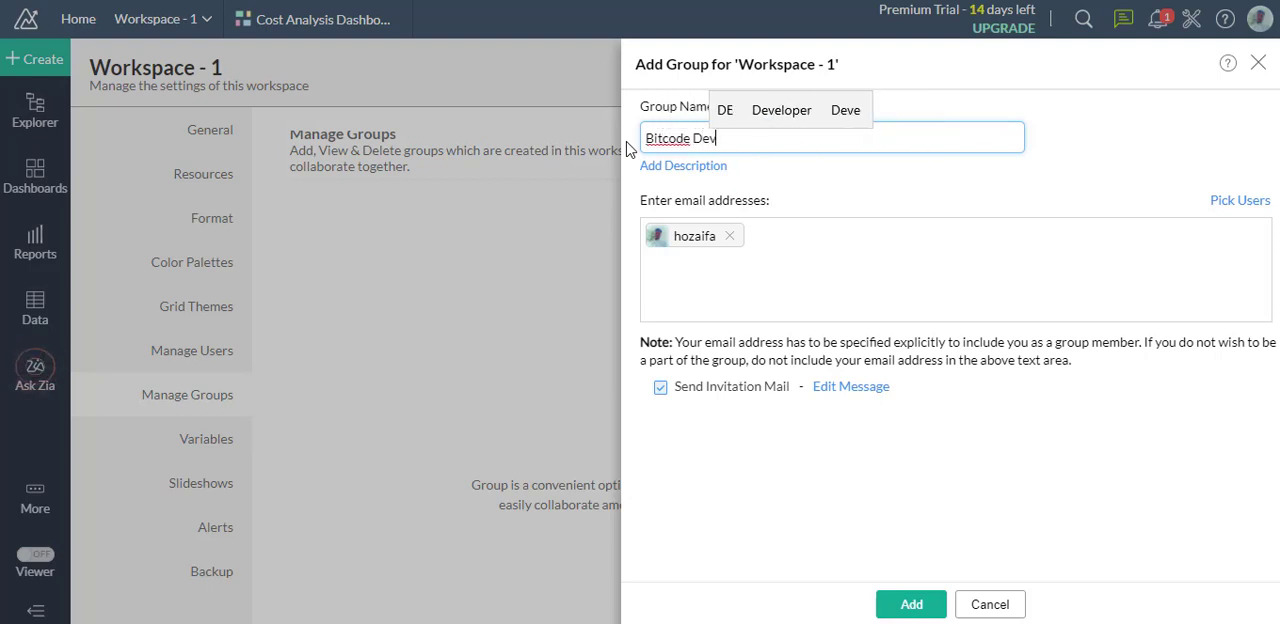
pyautogui.click(728, 236)
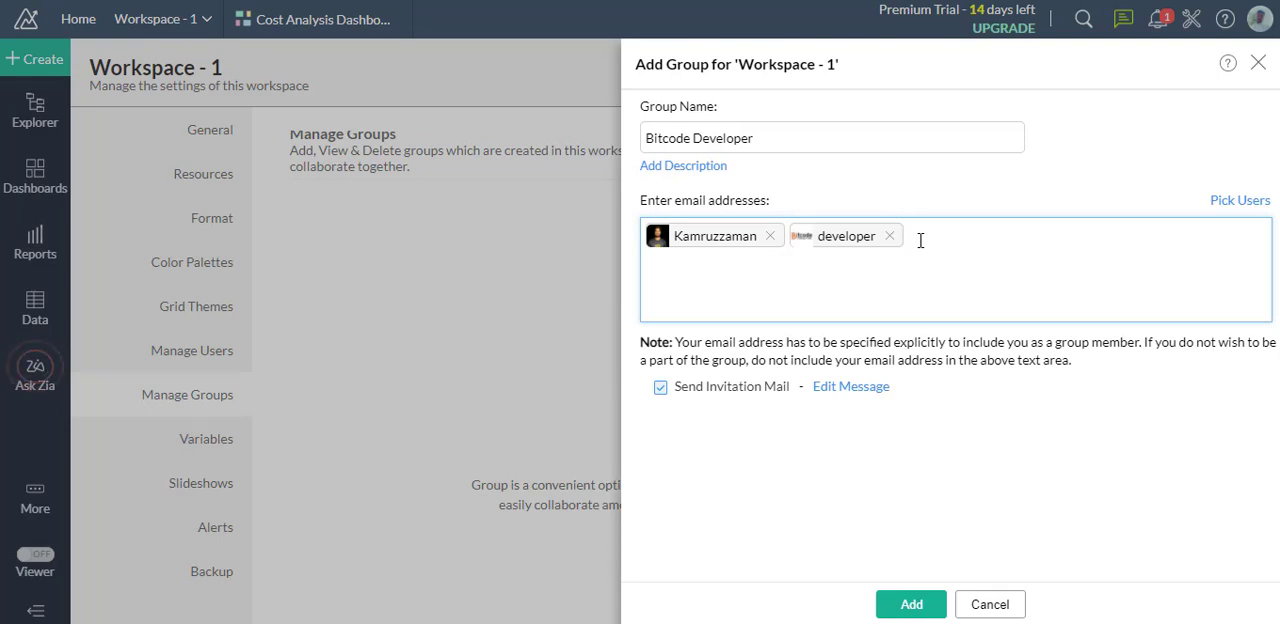
pyautogui.write('m')
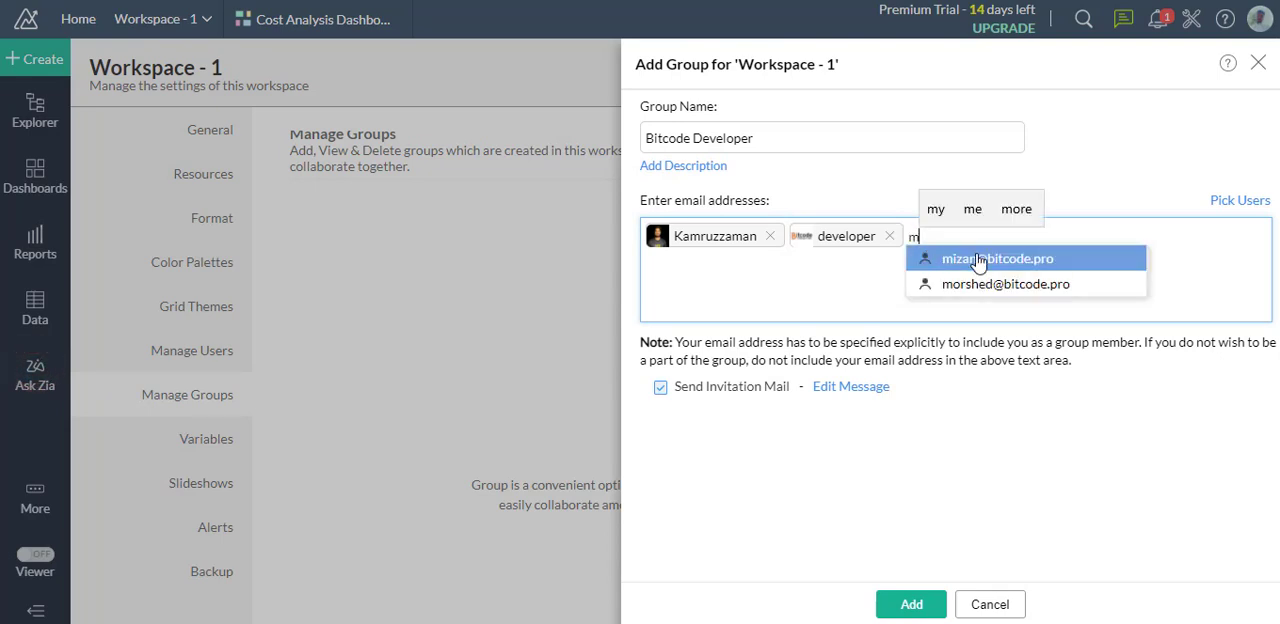
pyautogui.click(996, 258)
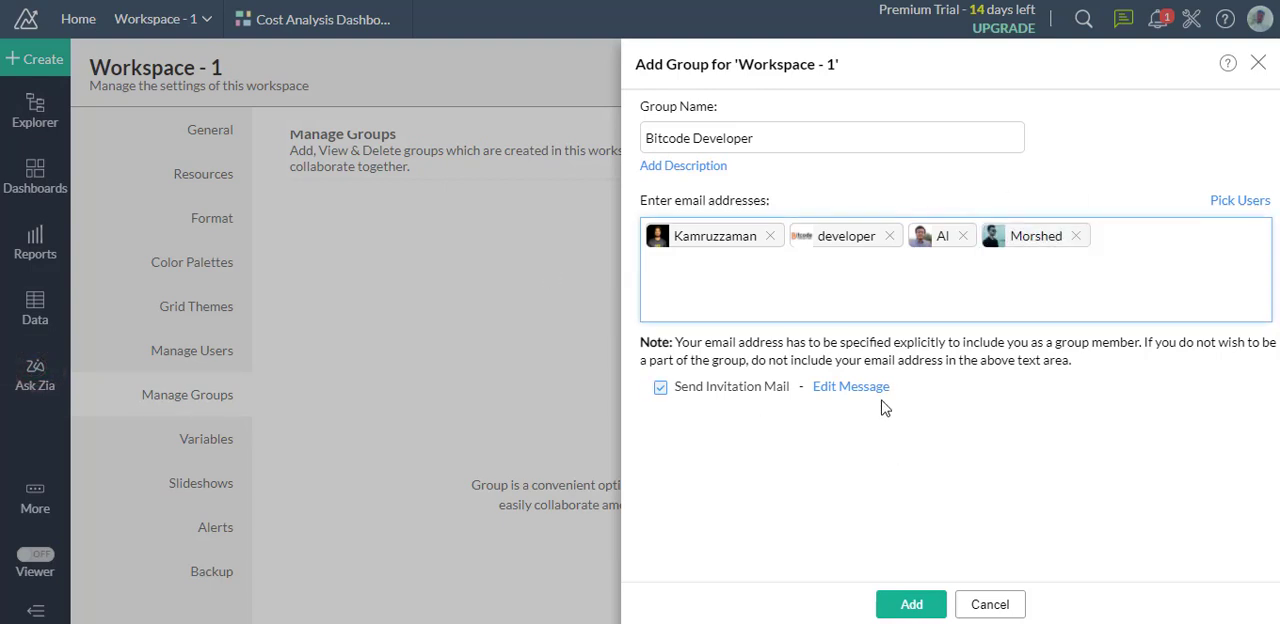
pyautogui.click(850, 386)
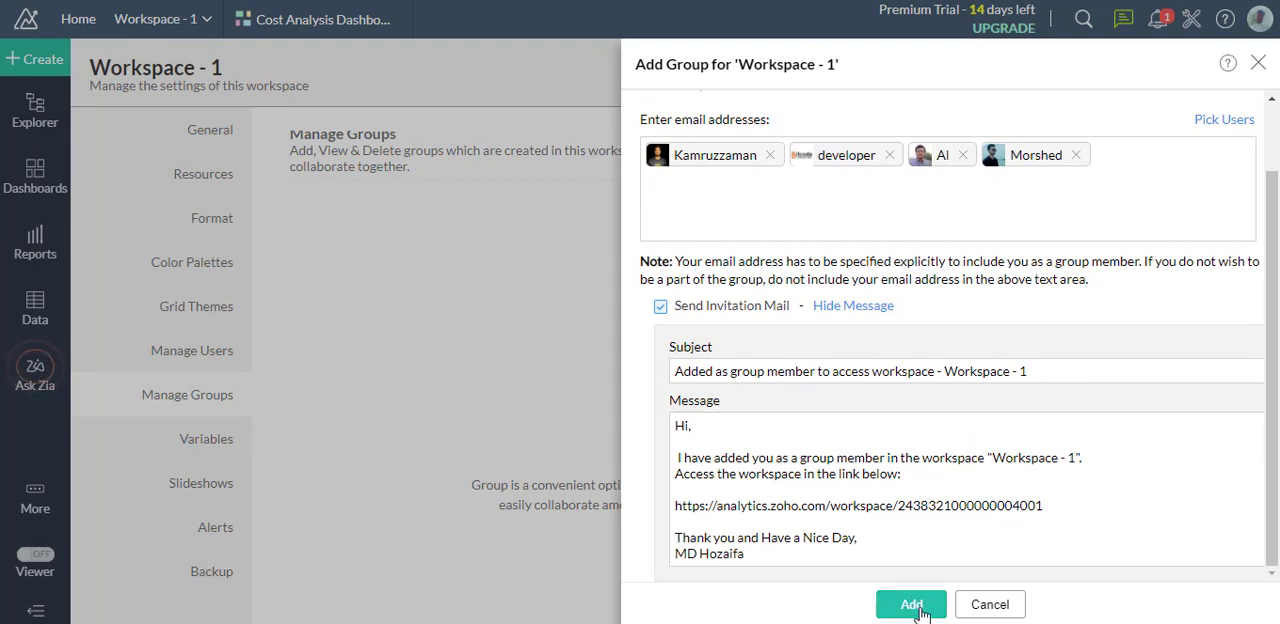
# - Add the Bitcode Developer group and return to the Cost Analysis Dashboard
pyautogui.click(910, 604)
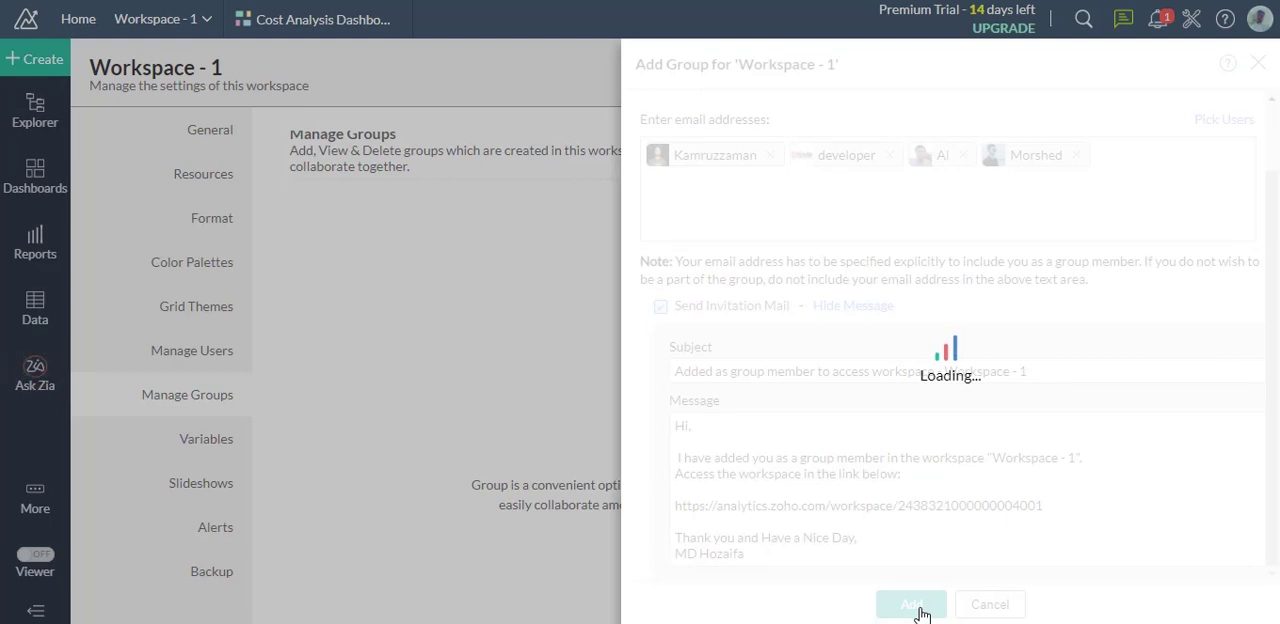
pyautogui.click(910, 604)
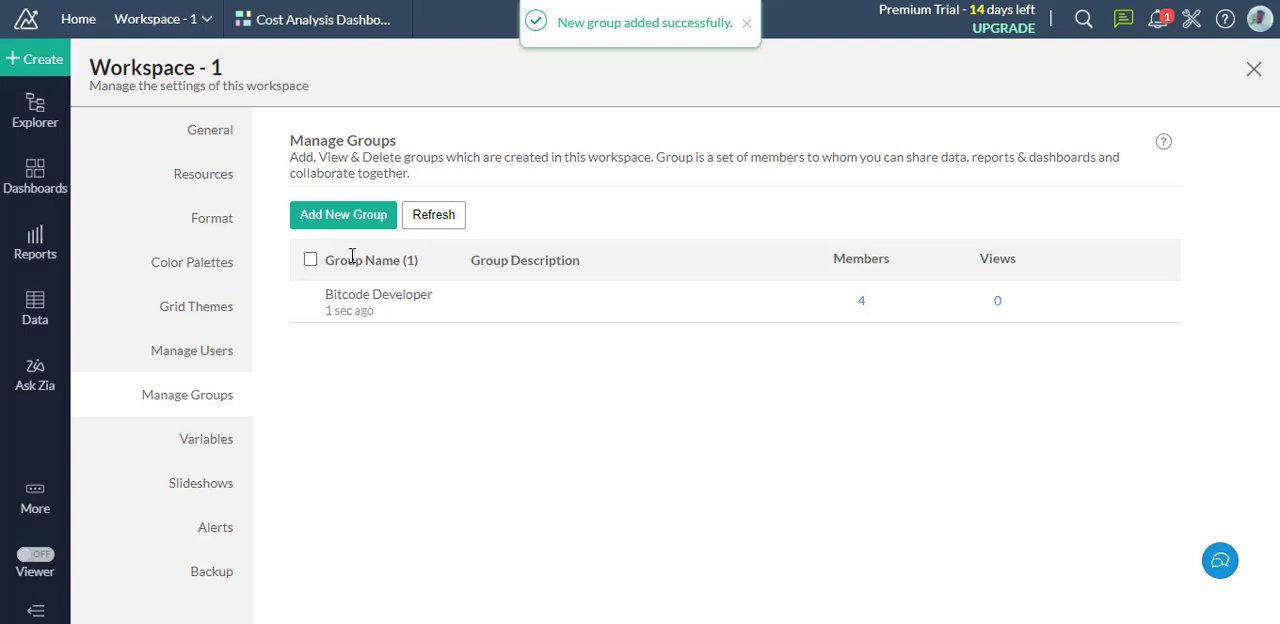
pyautogui.click(316, 20)
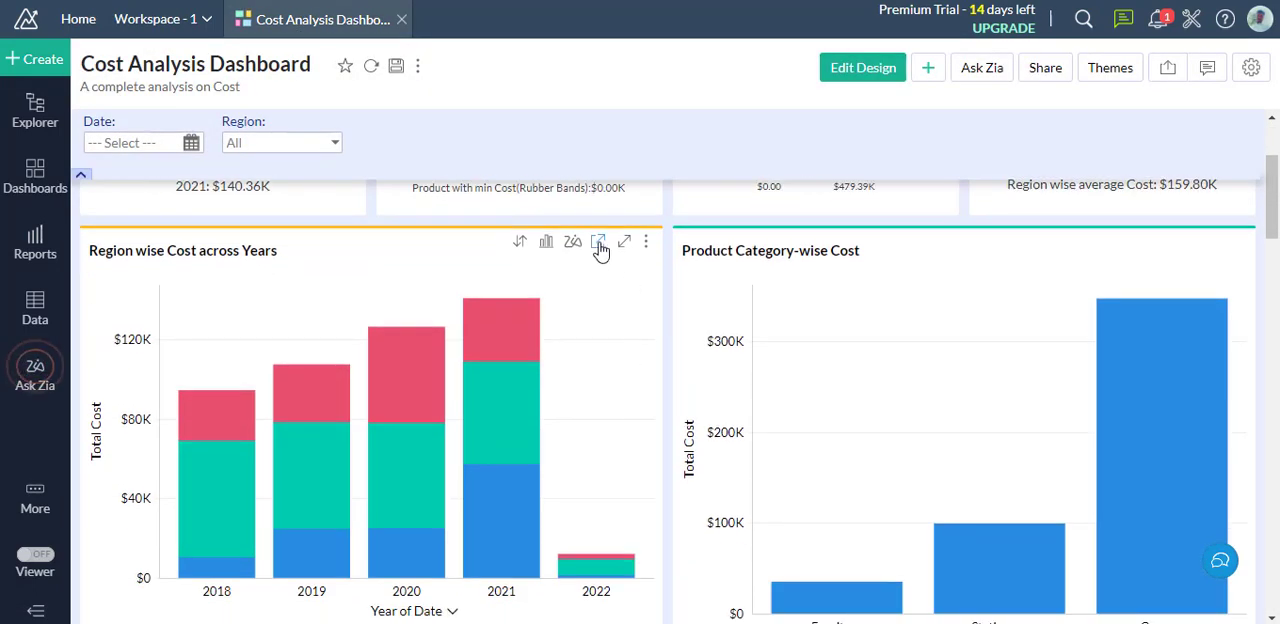
# - Share the Region wise Cost across Years chart with the Bitcode Developer group and review its permissions
pyautogui.click(598, 240)
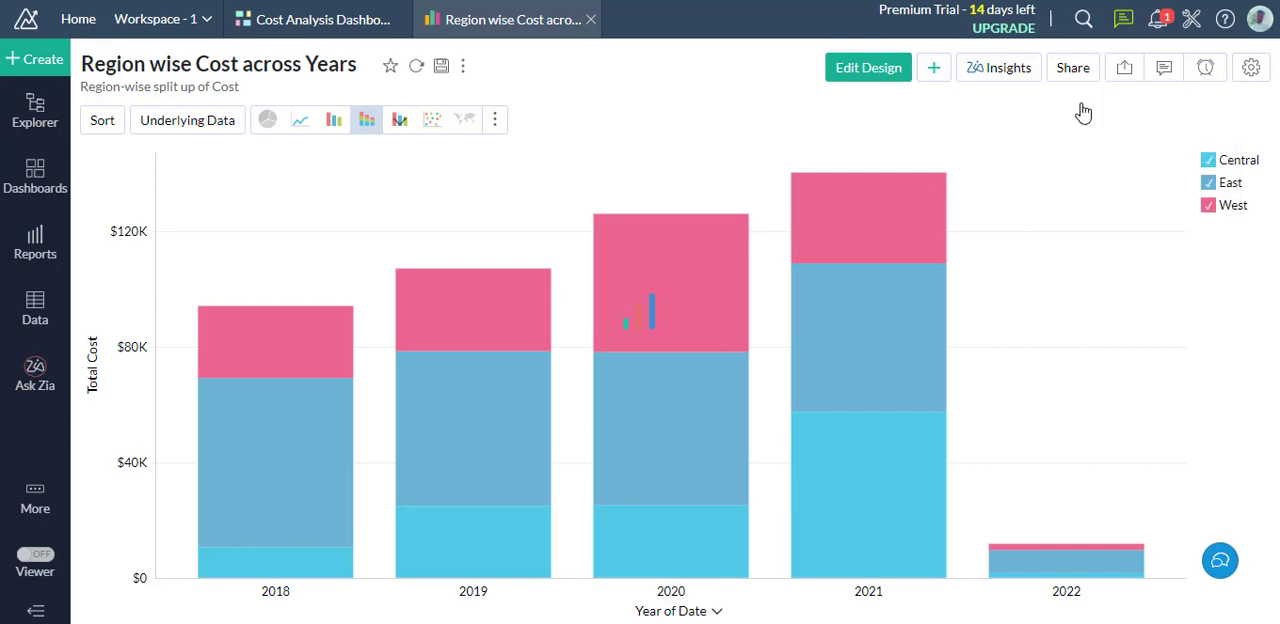
pyautogui.click(1072, 68)
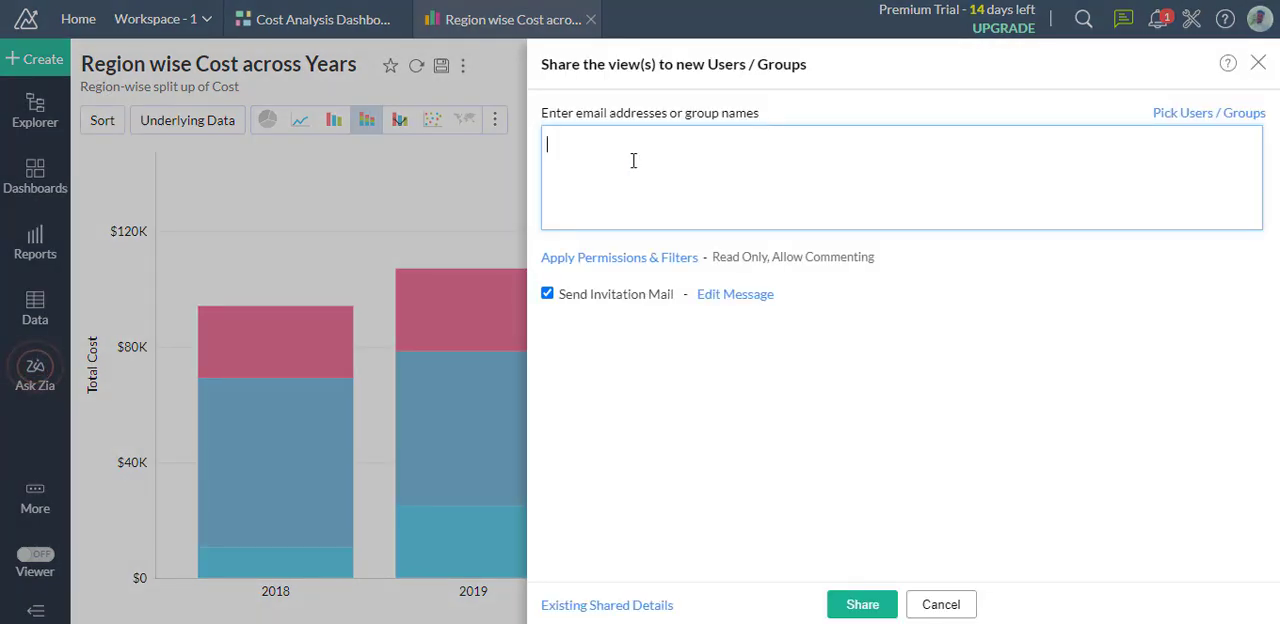
pyautogui.write('Bitcode Developer')
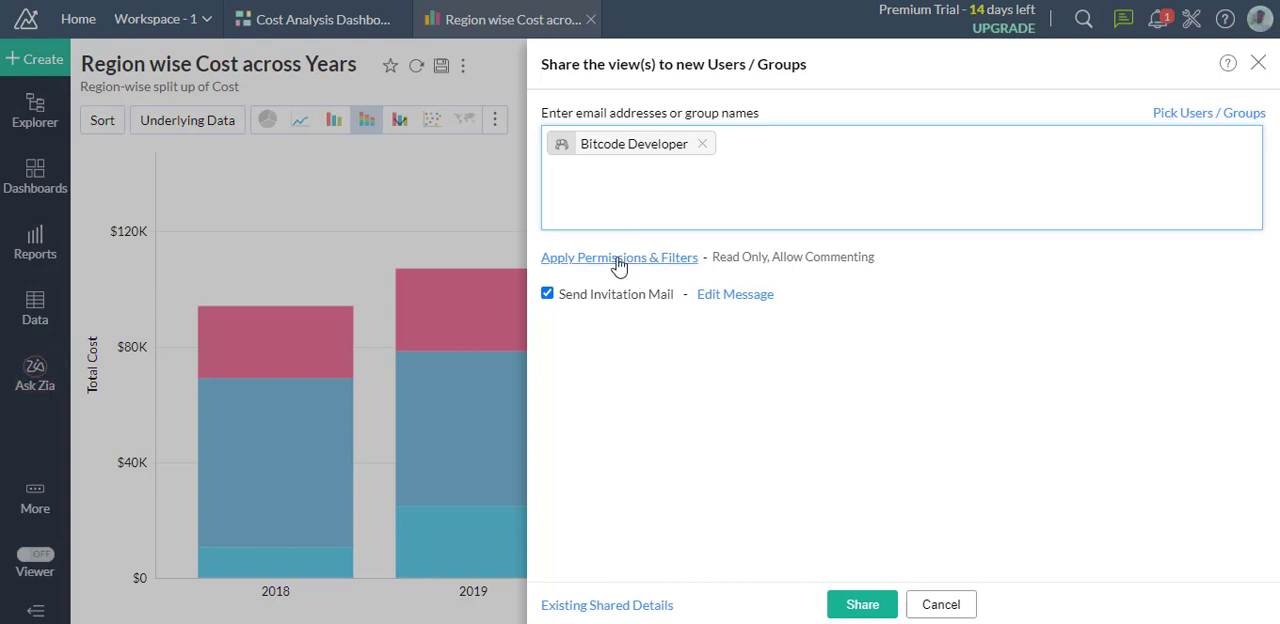
pyautogui.click(620, 256)
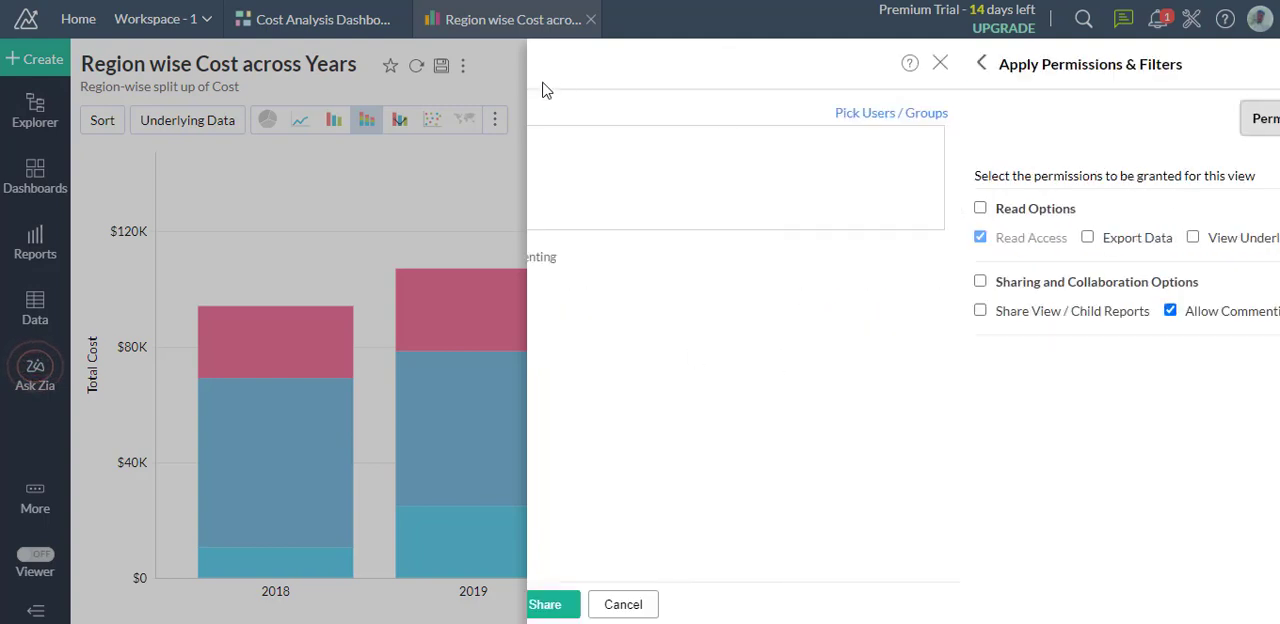
pyautogui.click(980, 64)
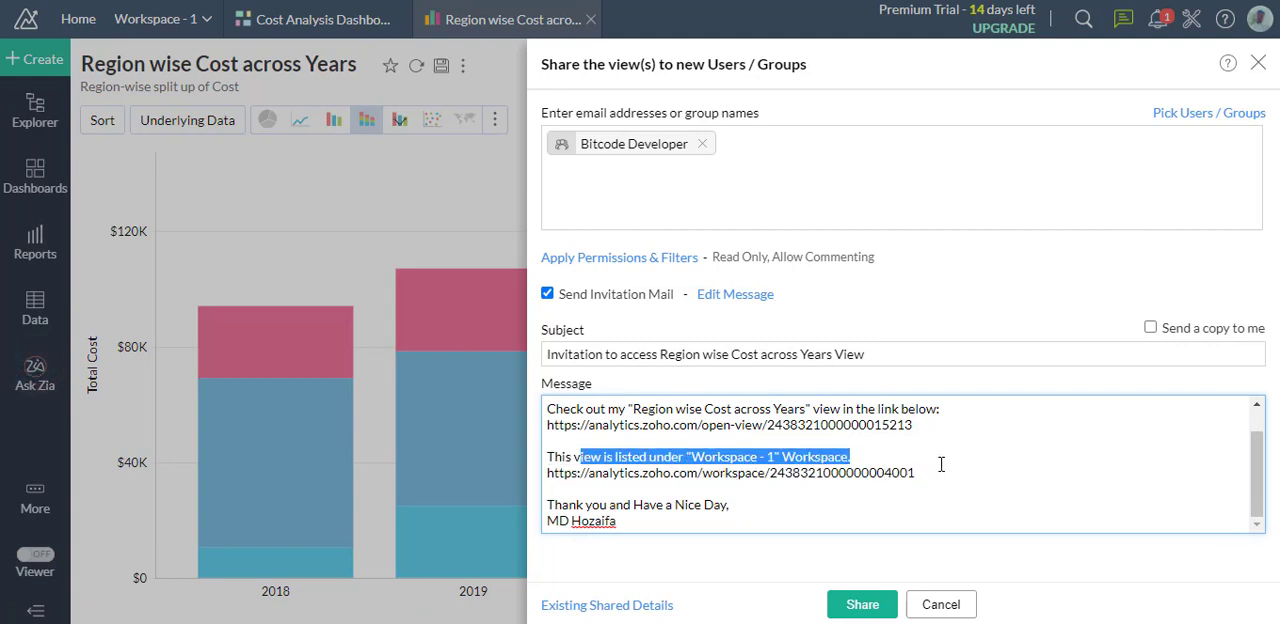
# - Remove the workspace lines from the invitation message and send the share invitation
pyautogui.press('Delete')
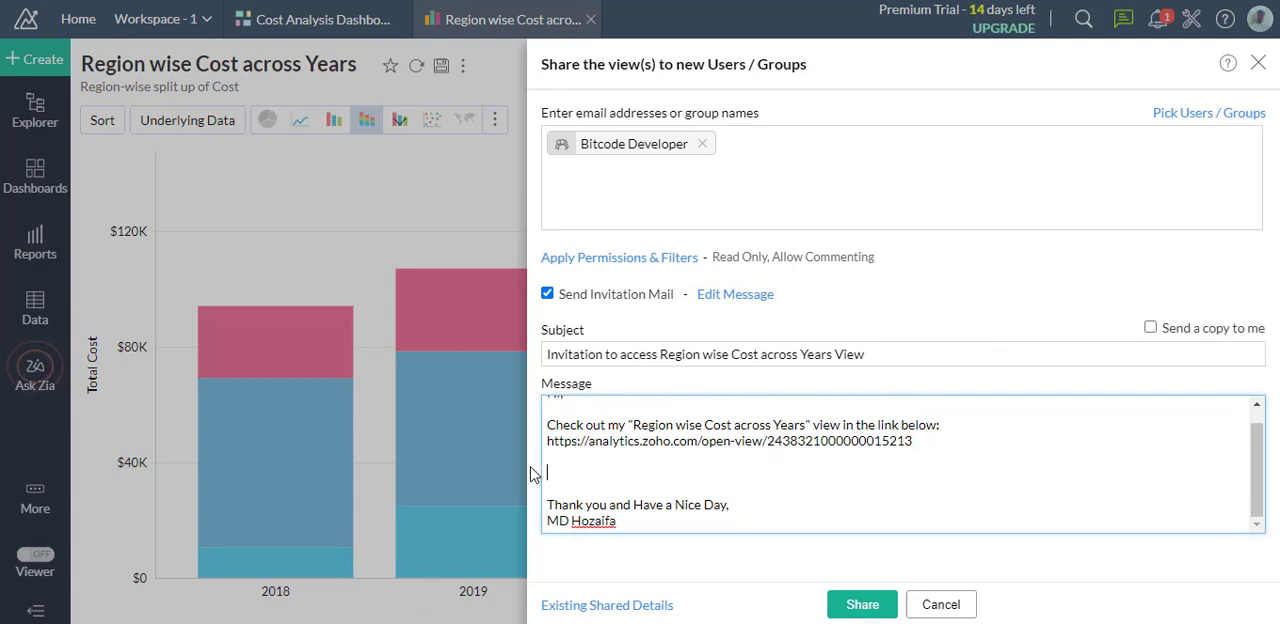
pyautogui.click(860, 604)
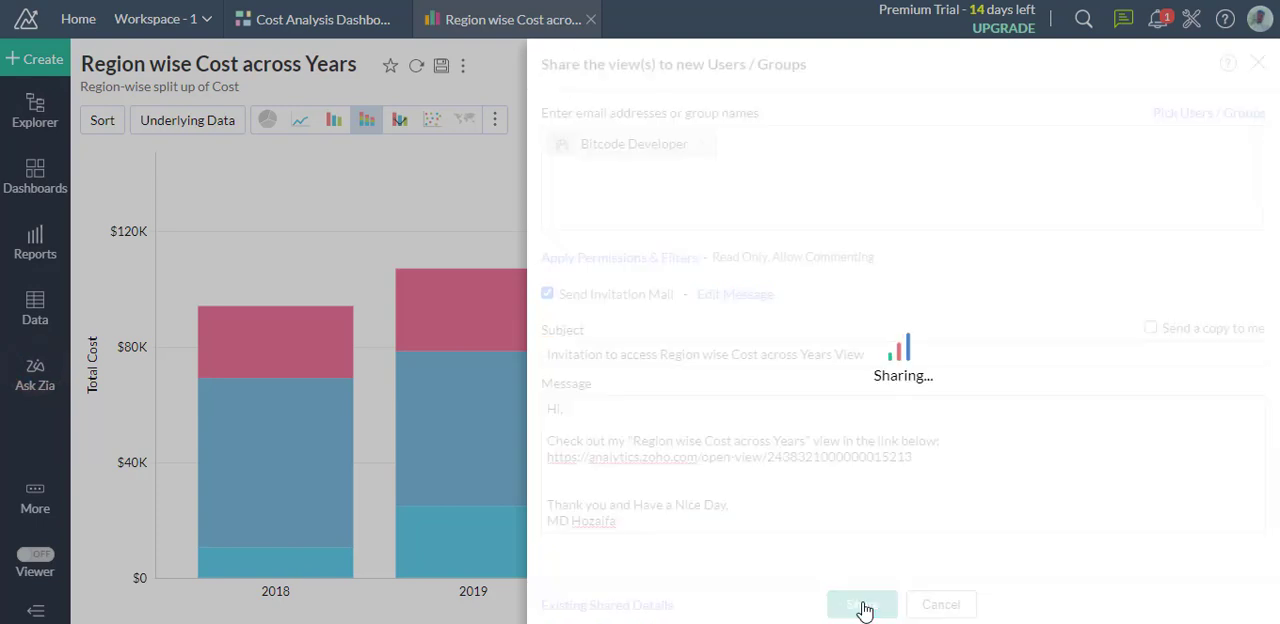
# - Open the Region wise Cost across Years invitation in Zoho Mail and follow its view link
pyautogui.click(862, 604)
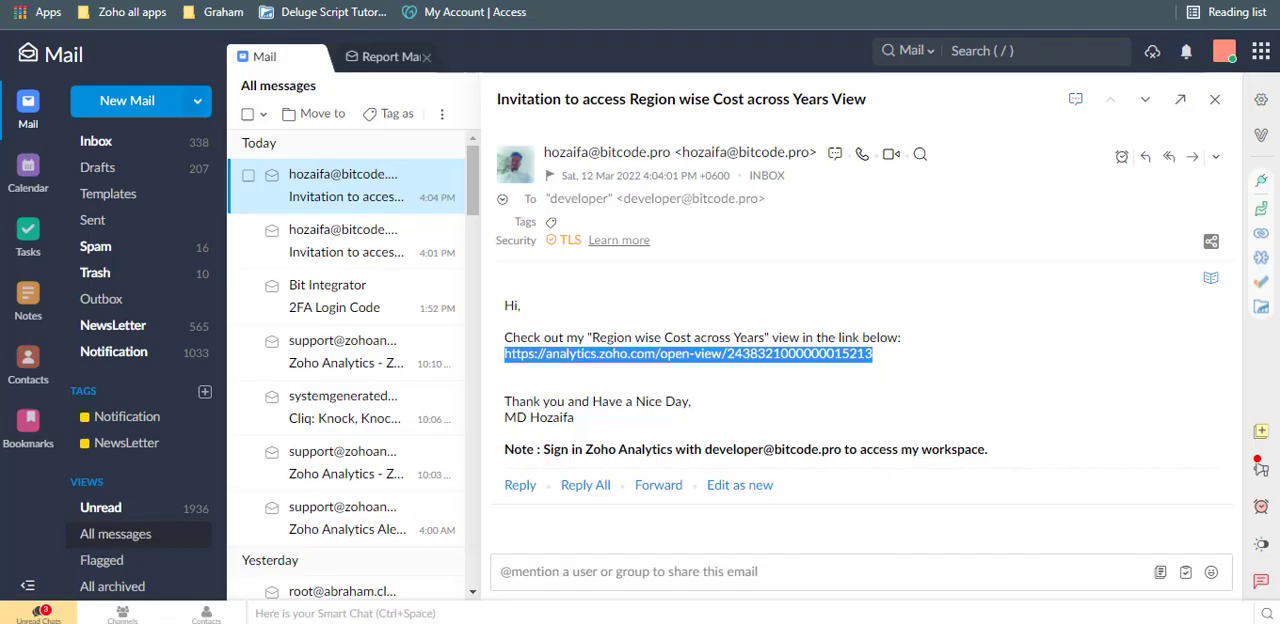
pyautogui.click(688, 352)
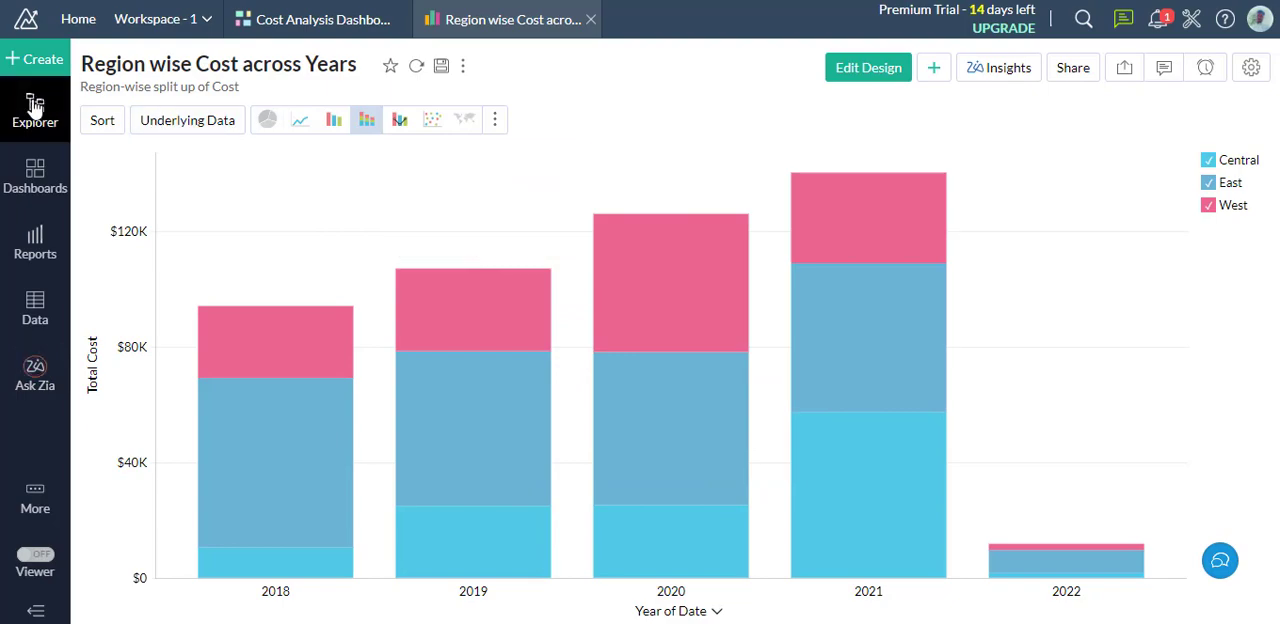
# - Return to the Workspace - 1 explorer listing all views
pyautogui.click(36, 178)
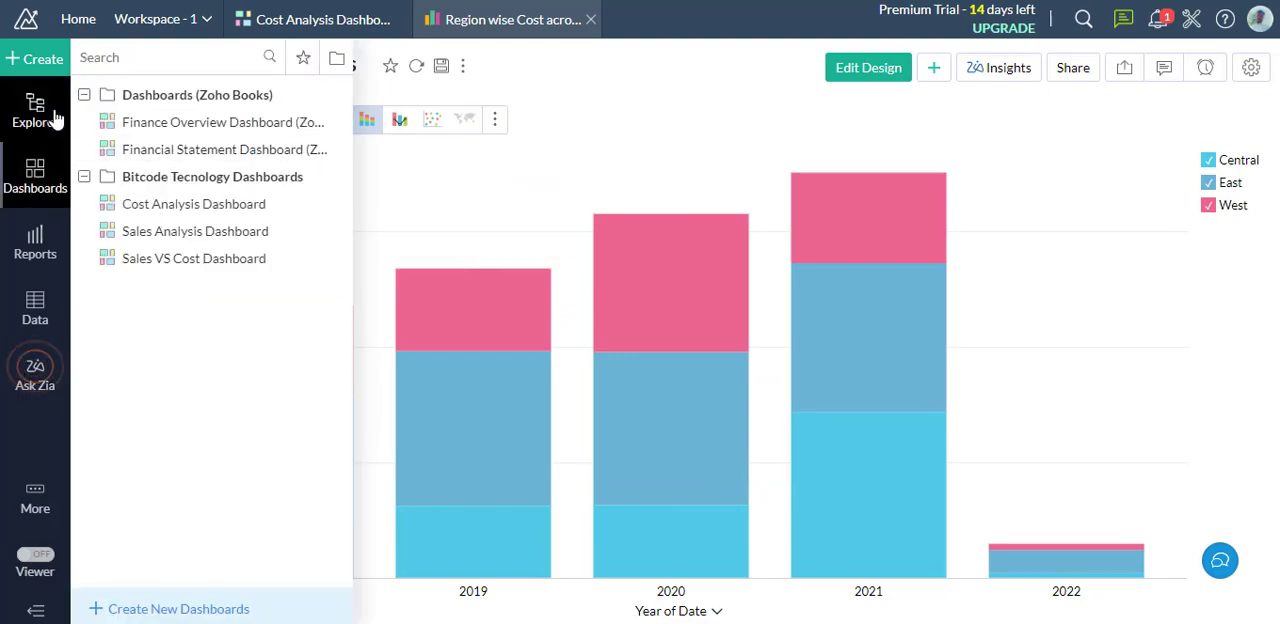
pyautogui.click(36, 108)
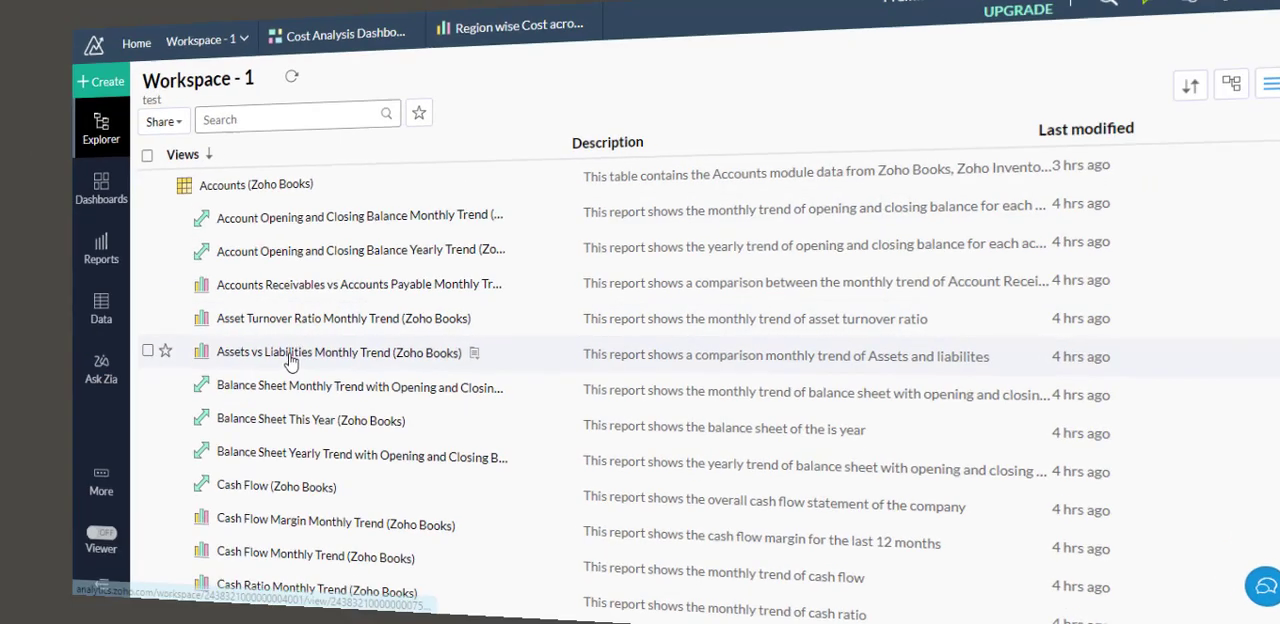